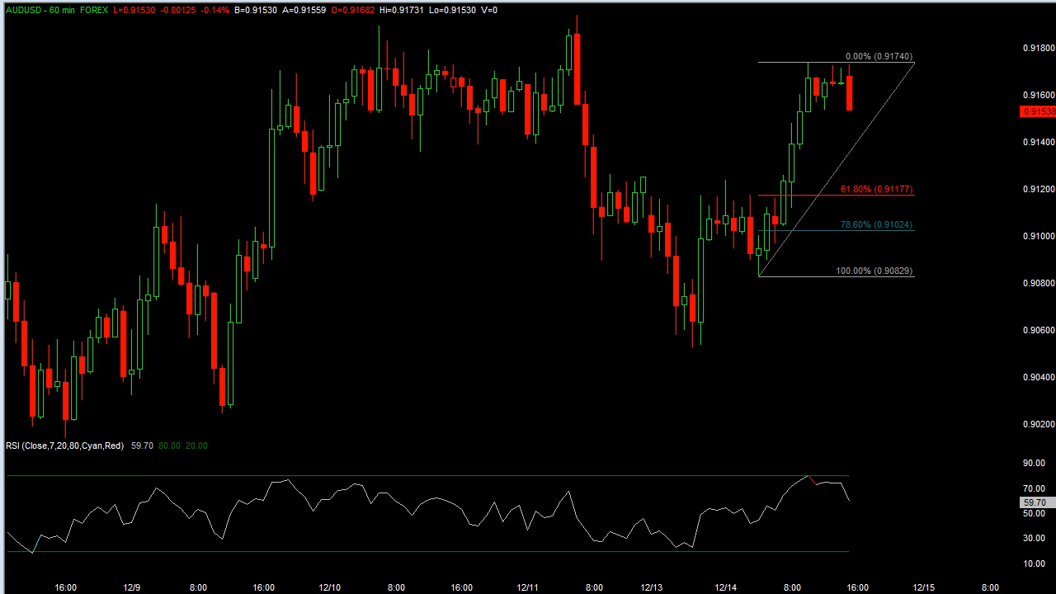
mouse_move(620, 208)
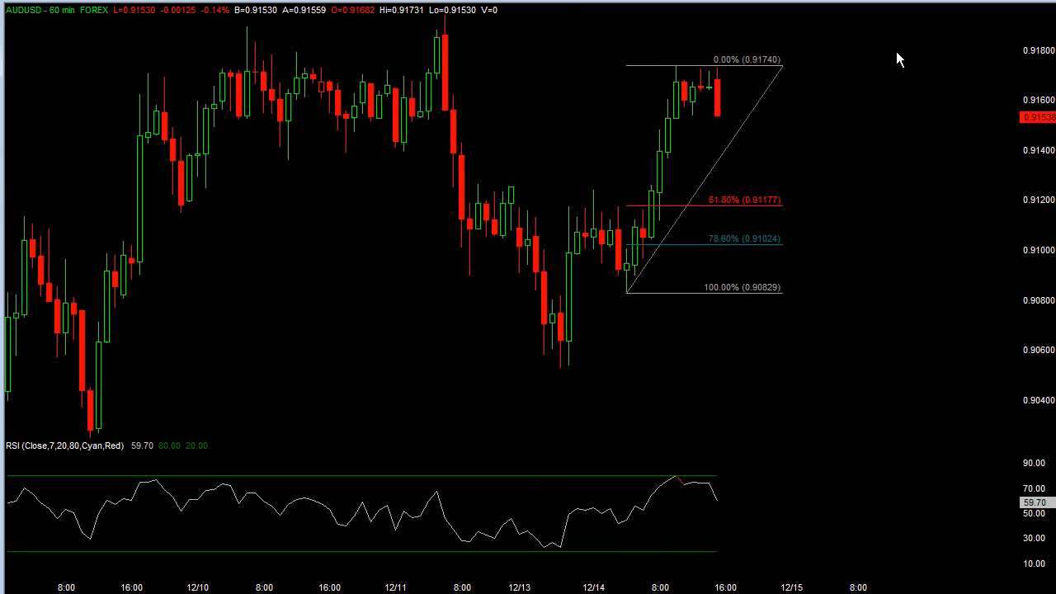
mouse_move(908, 50)
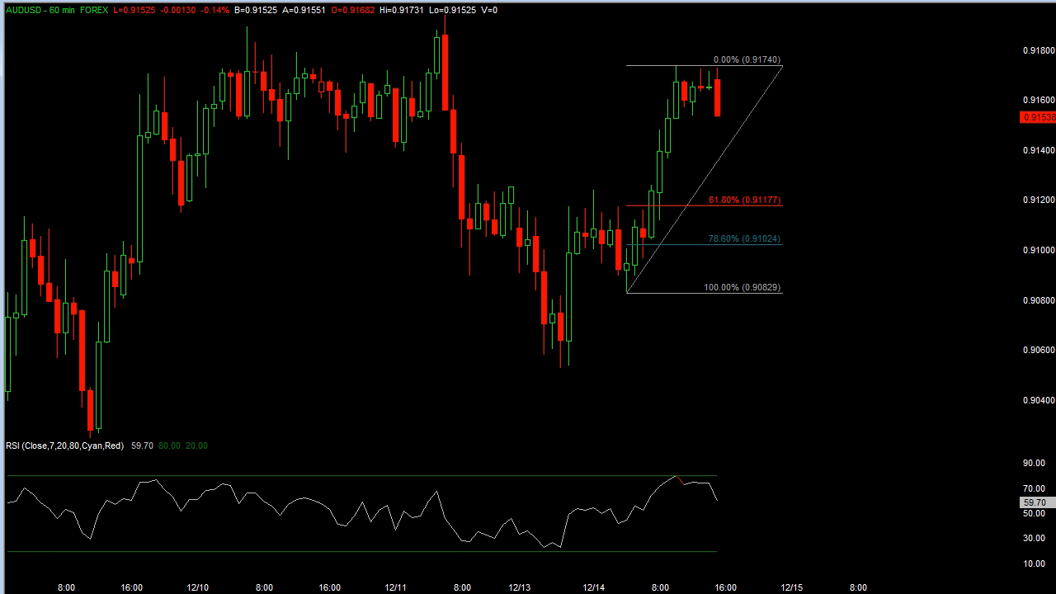
mouse_move(381, 171)
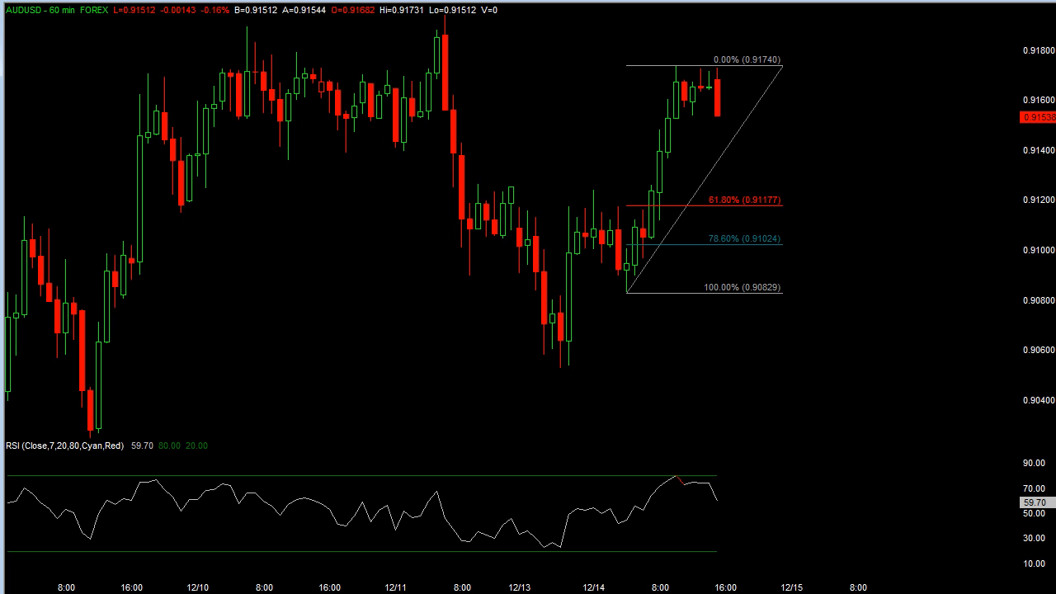
Start creating a new window from the File menu
left_click(24, 6)
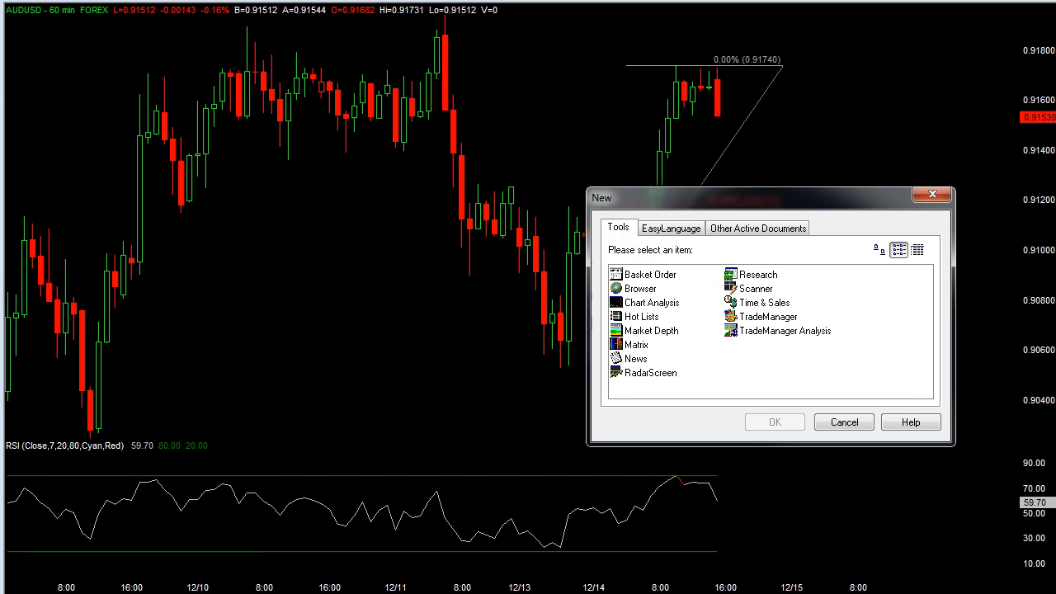
Highlight RadarScreen in the New dialog, then cancel without creating a window
left_click_drag(769, 198, 617, 184)
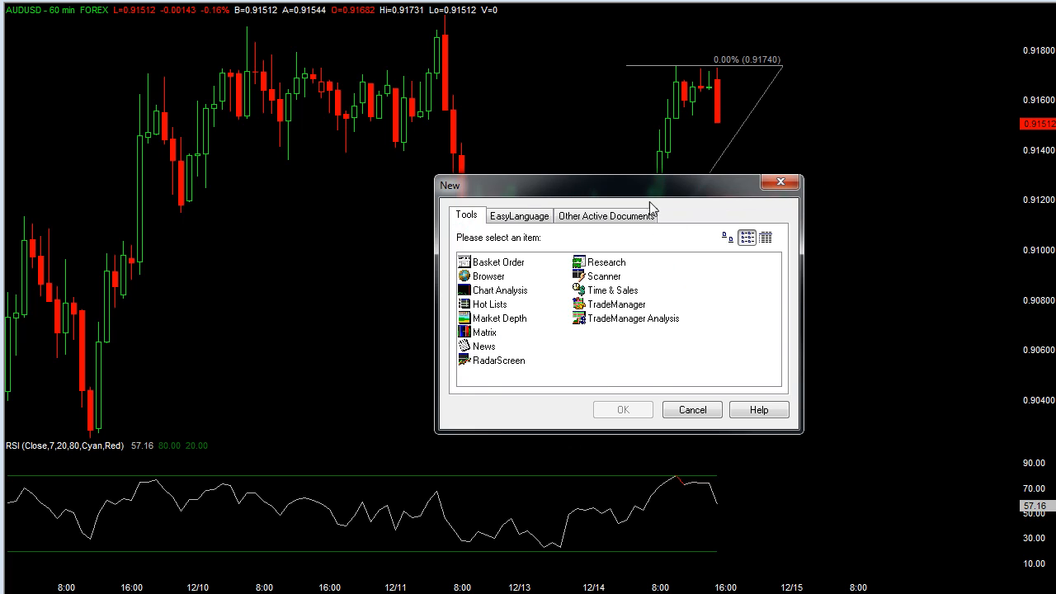
mouse_move(528, 287)
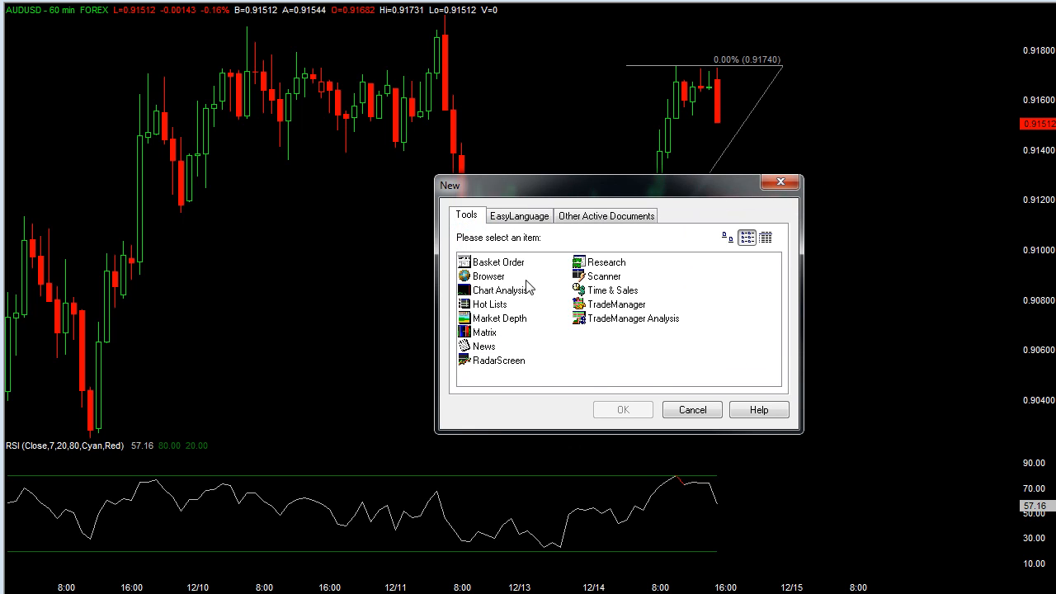
mouse_move(495, 296)
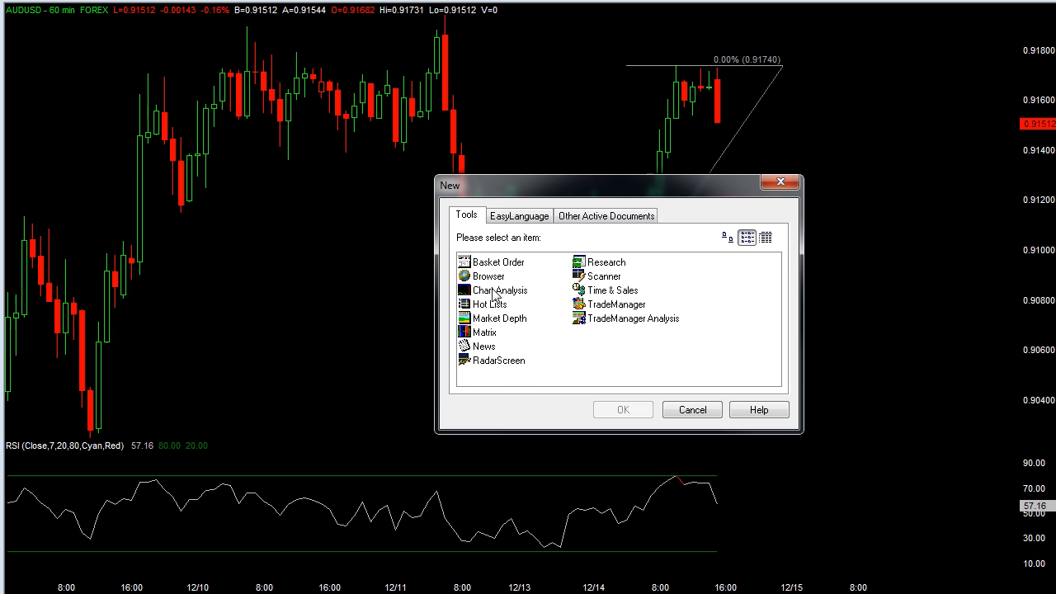
left_click(498, 360)
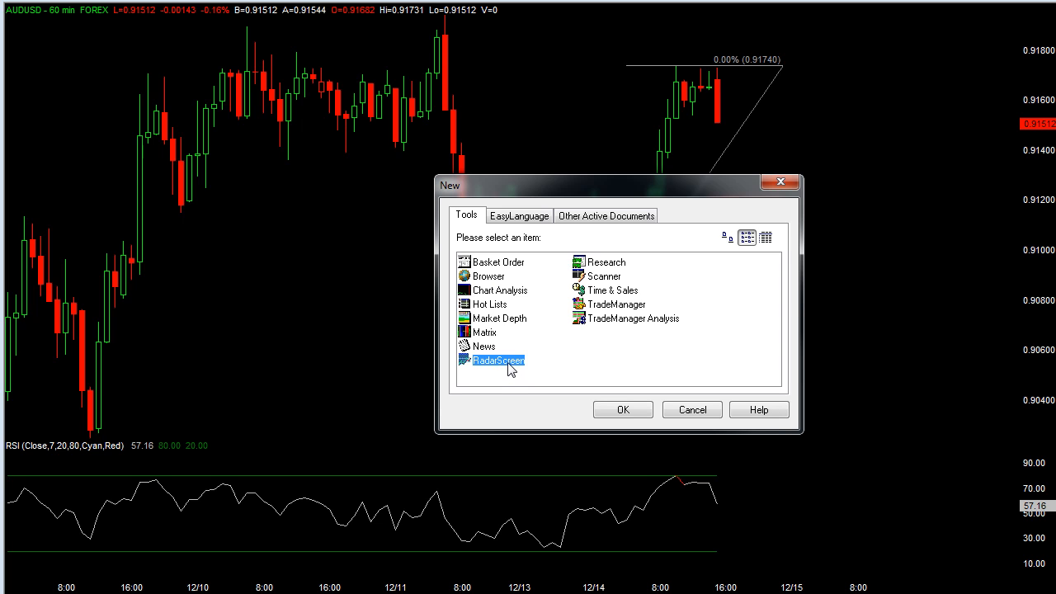
mouse_move(488, 356)
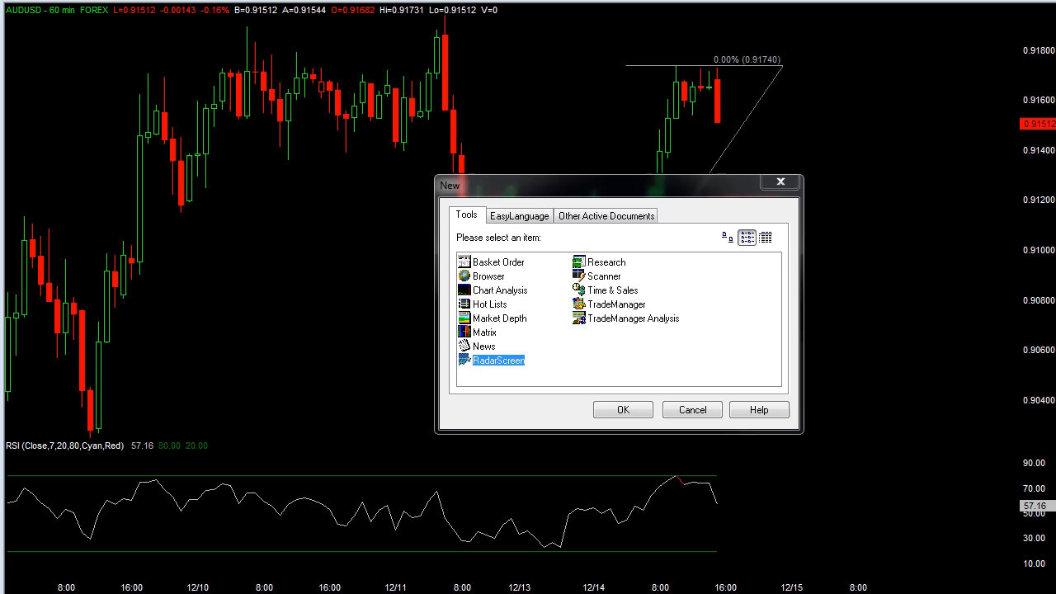
mouse_move(729, 420)
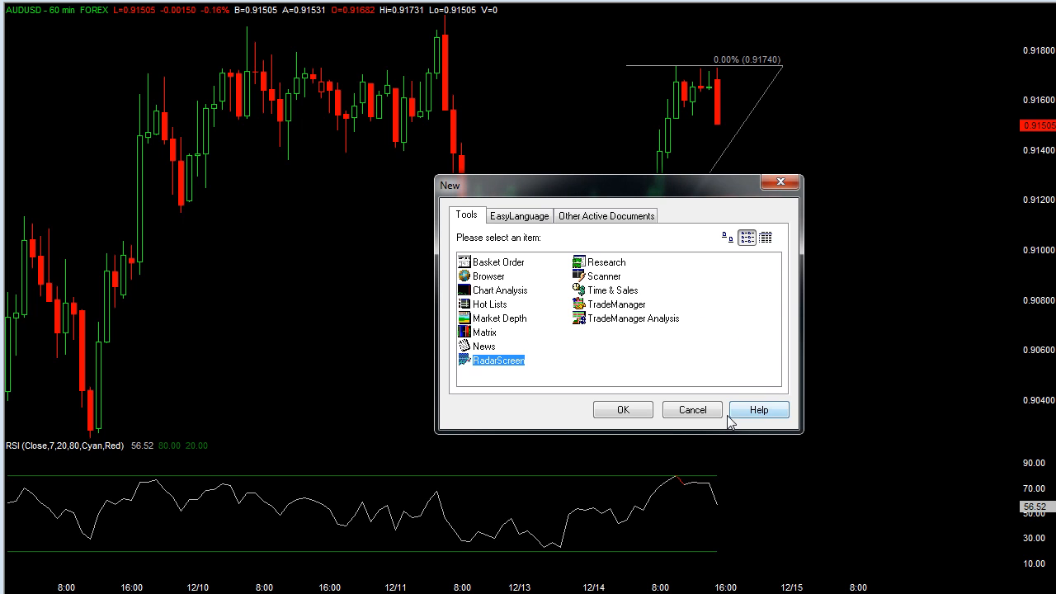
left_click(691, 409)
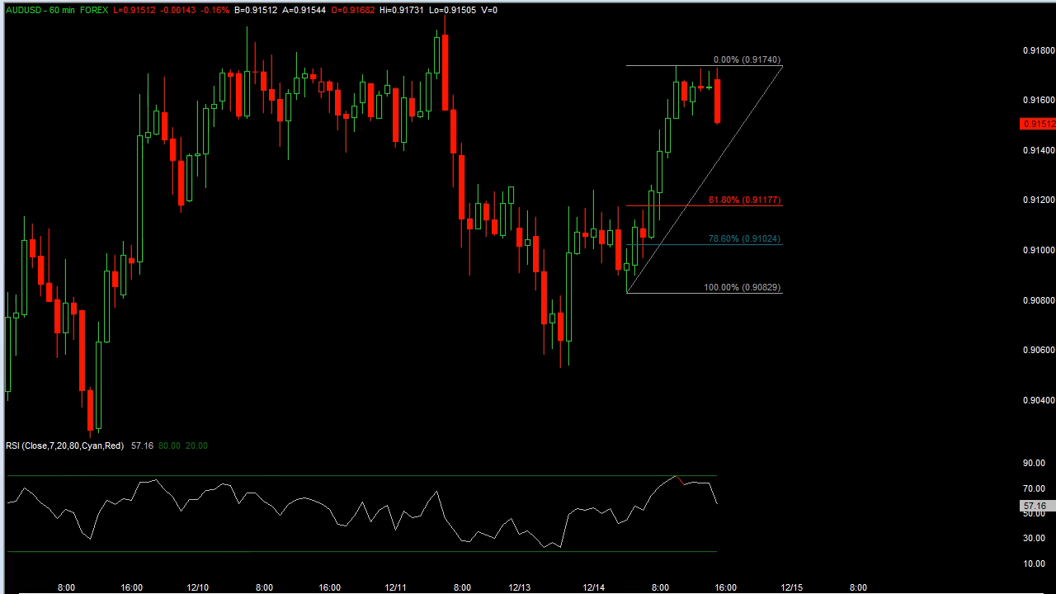
Create a blank RadarScreen window with the default quote columns
left_click(499, 359)
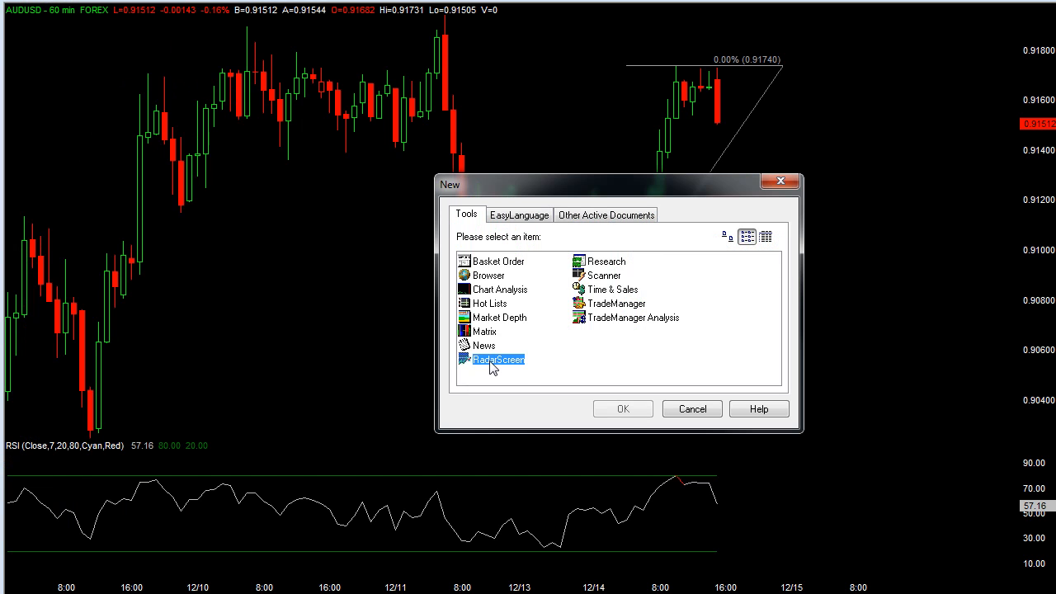
left_click(624, 409)
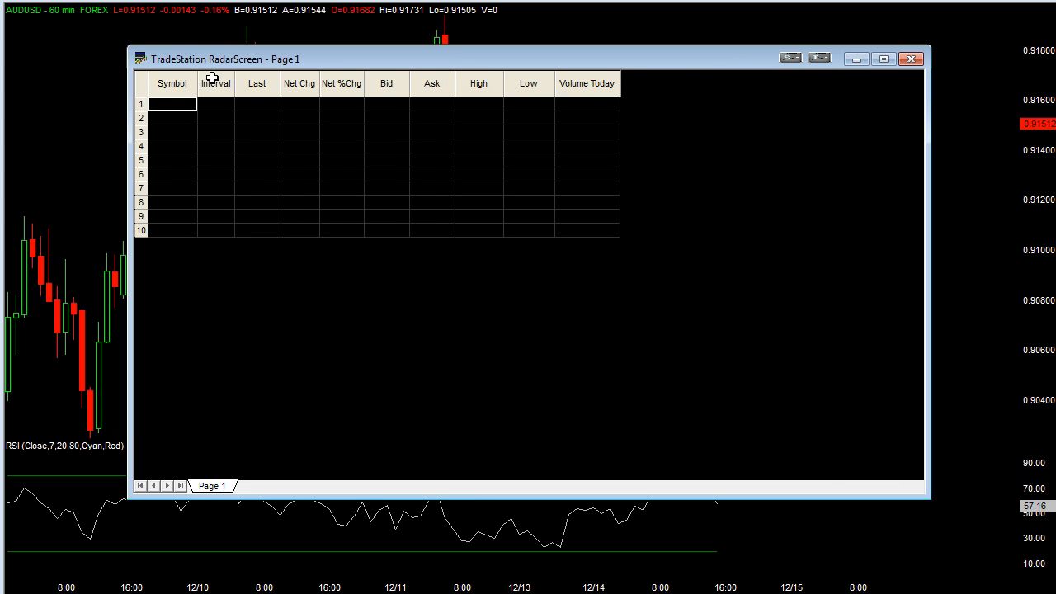
mouse_move(449, 92)
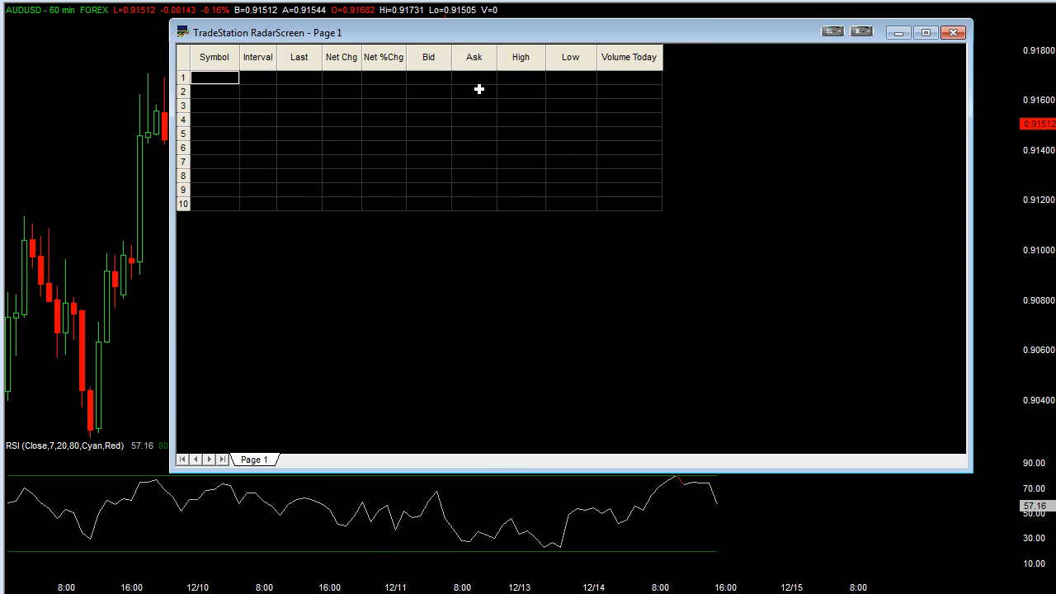
mouse_move(228, 77)
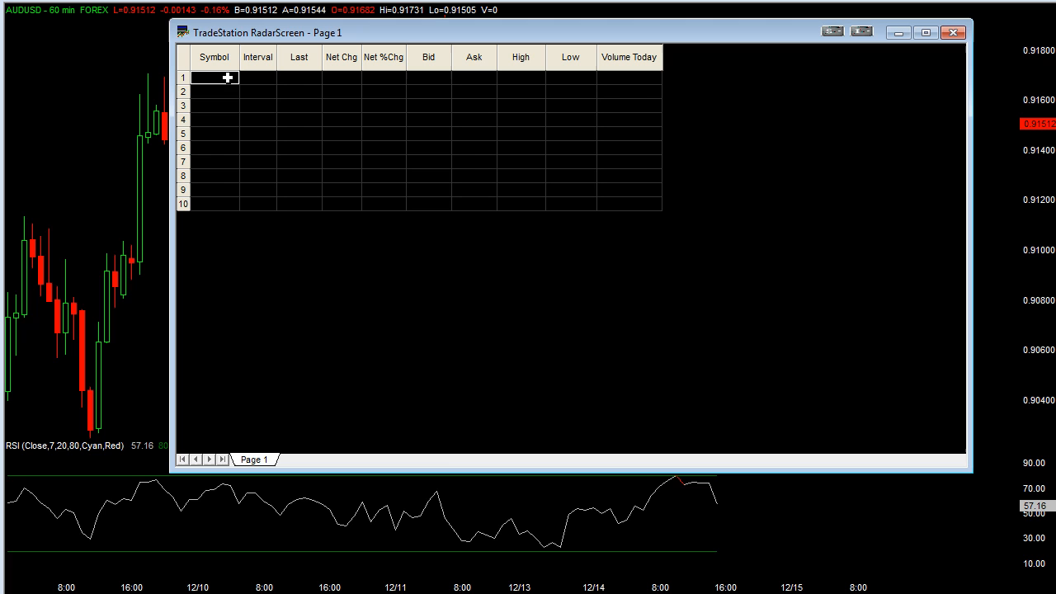
In Format All Analysis Techniques, remove the Volume Today column
right_click(228, 77)
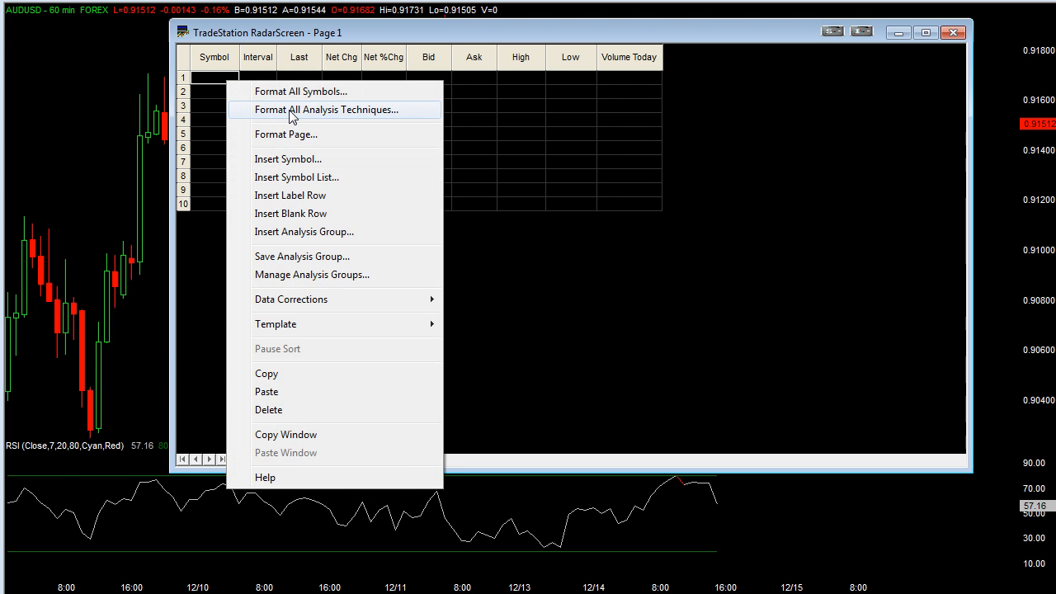
left_click(327, 109)
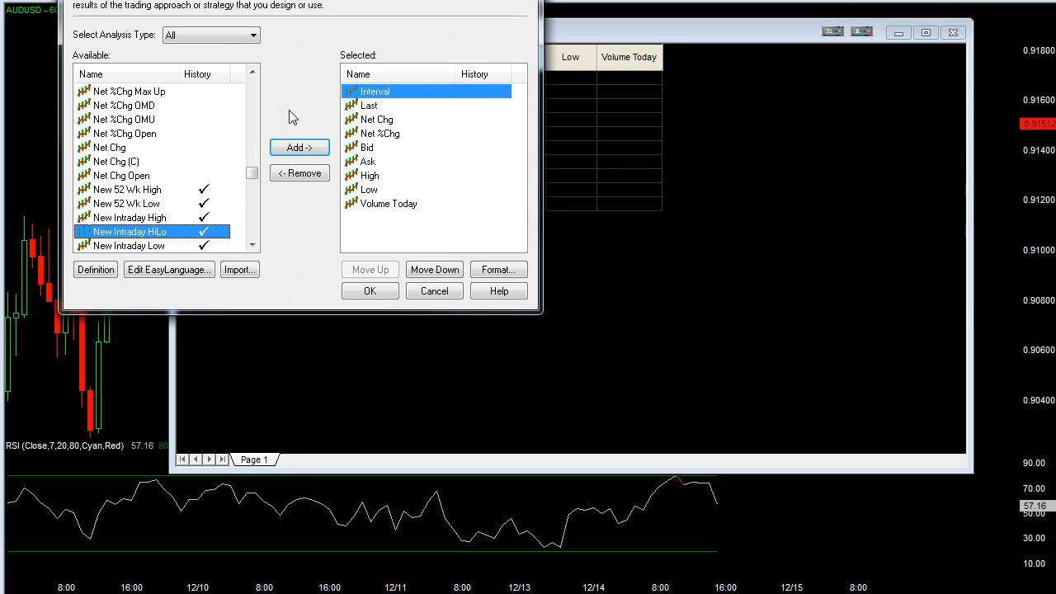
left_click(389, 203)
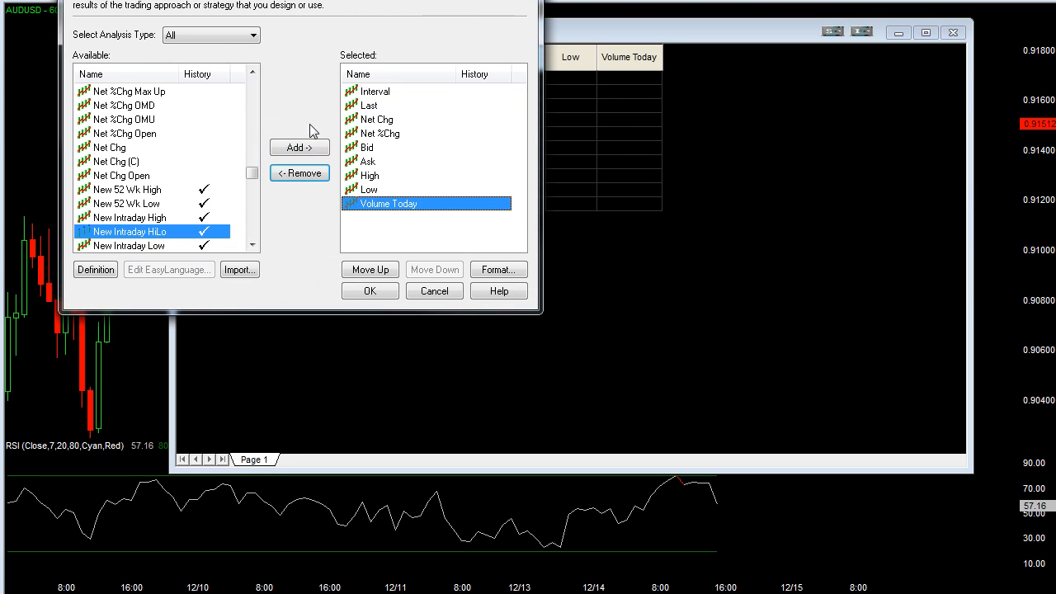
left_click(376, 91)
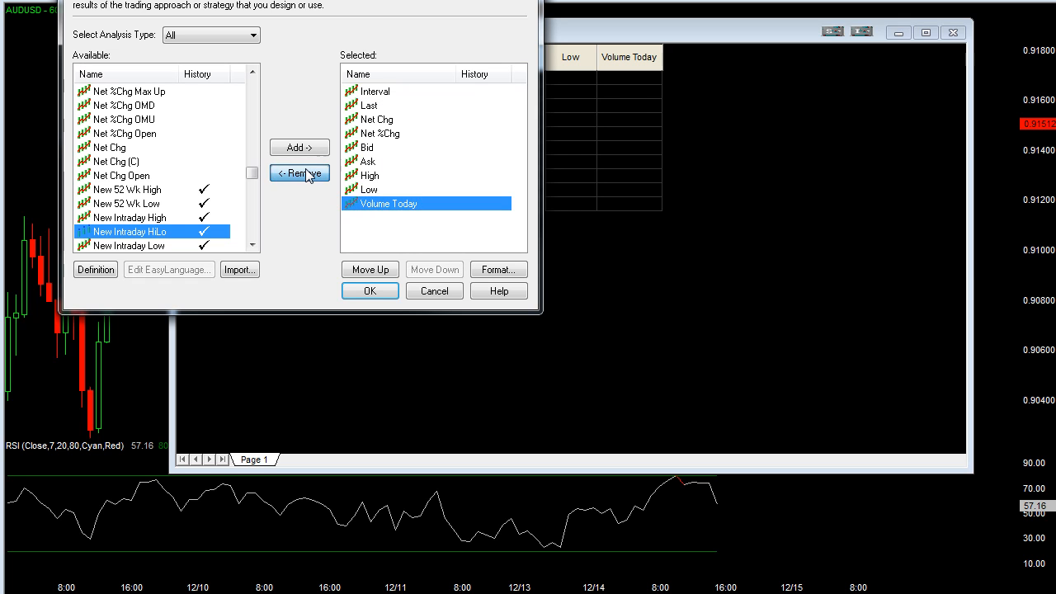
Remove the Bid, Net %Chg and other default columns, keeping Interval, and highlight Ratio Radar
left_click(298, 173)
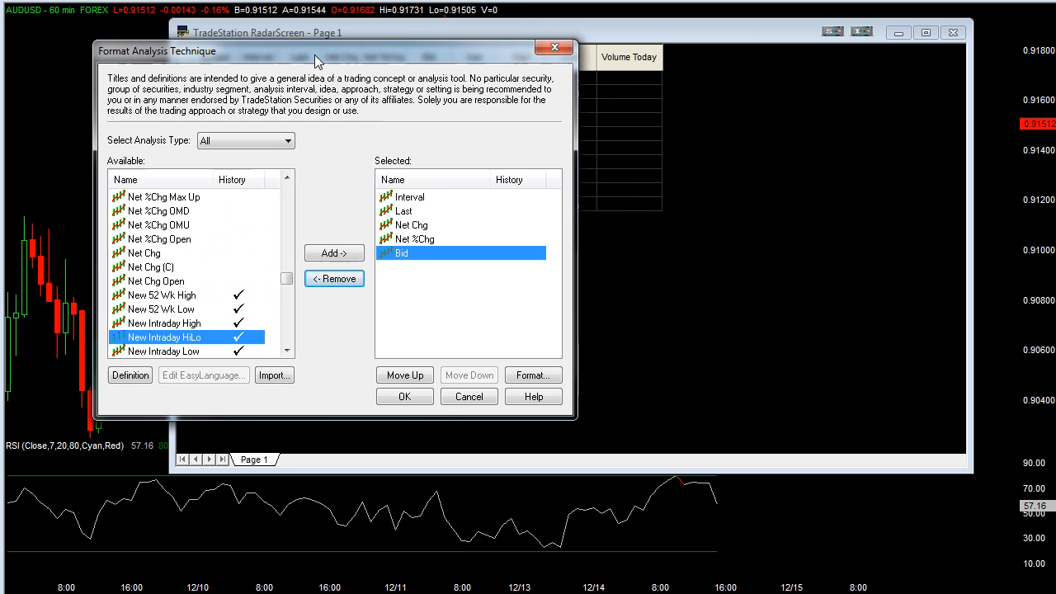
left_click(333, 278)
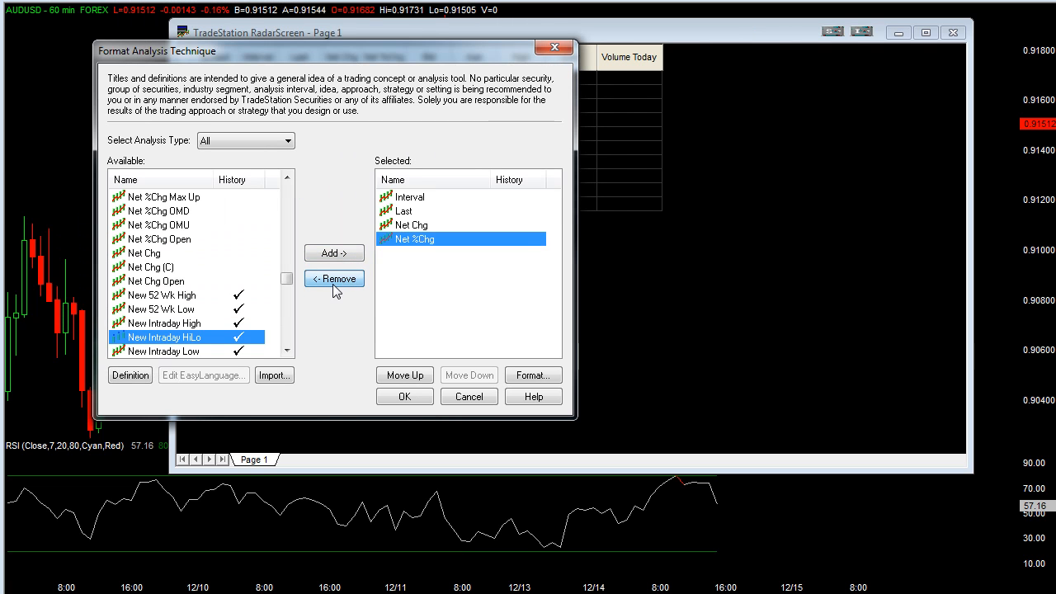
left_click(333, 277)
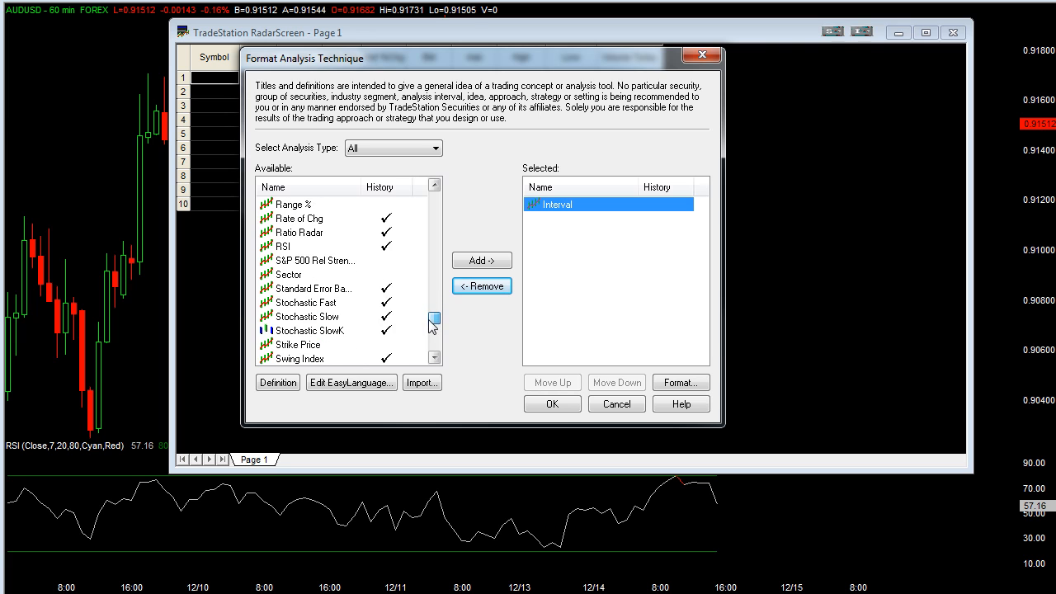
left_click(313, 231)
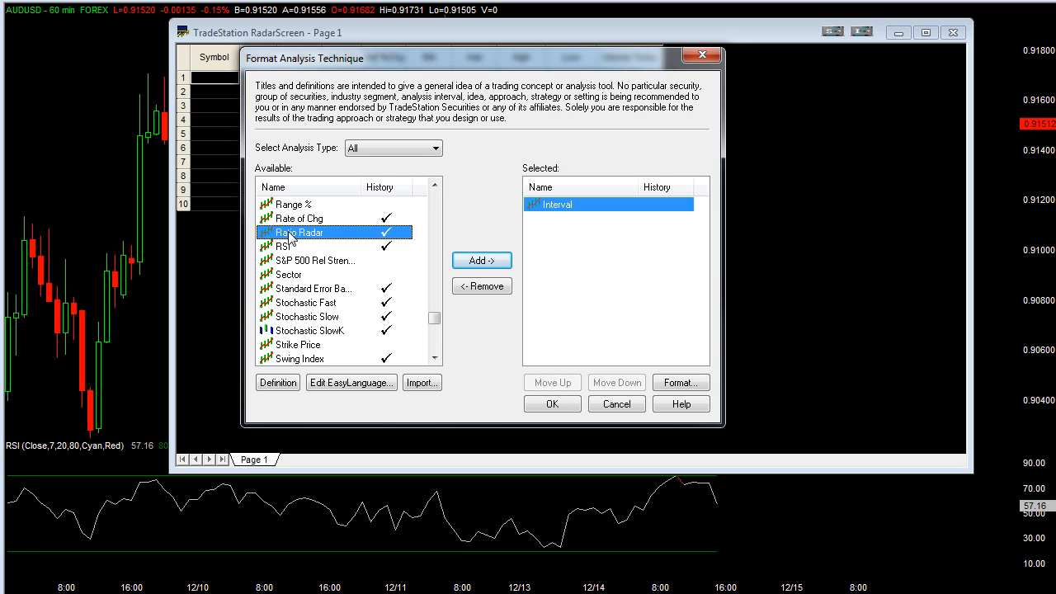
mouse_move(396, 227)
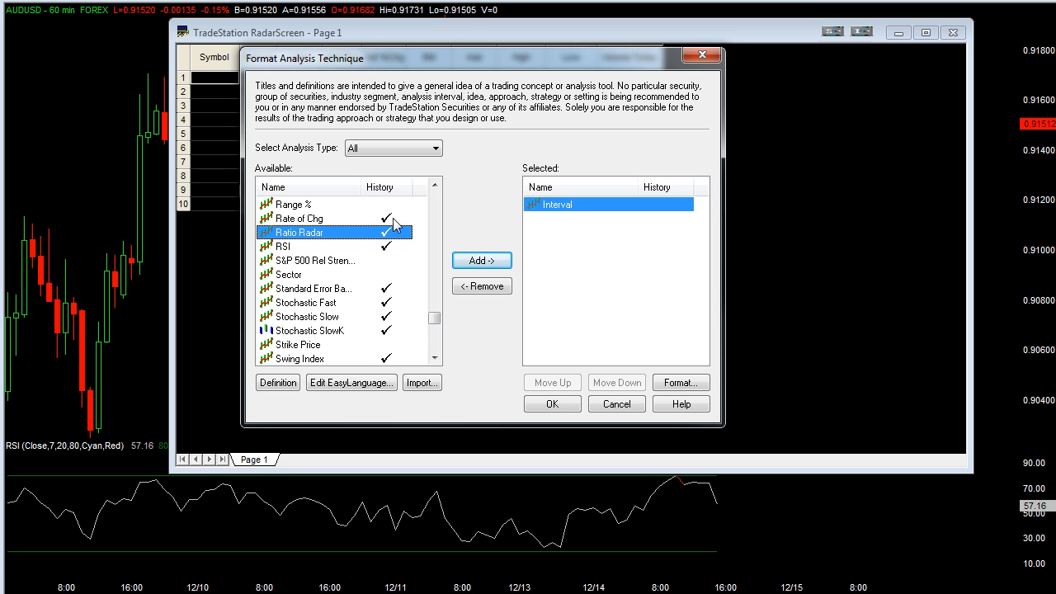
mouse_move(422, 321)
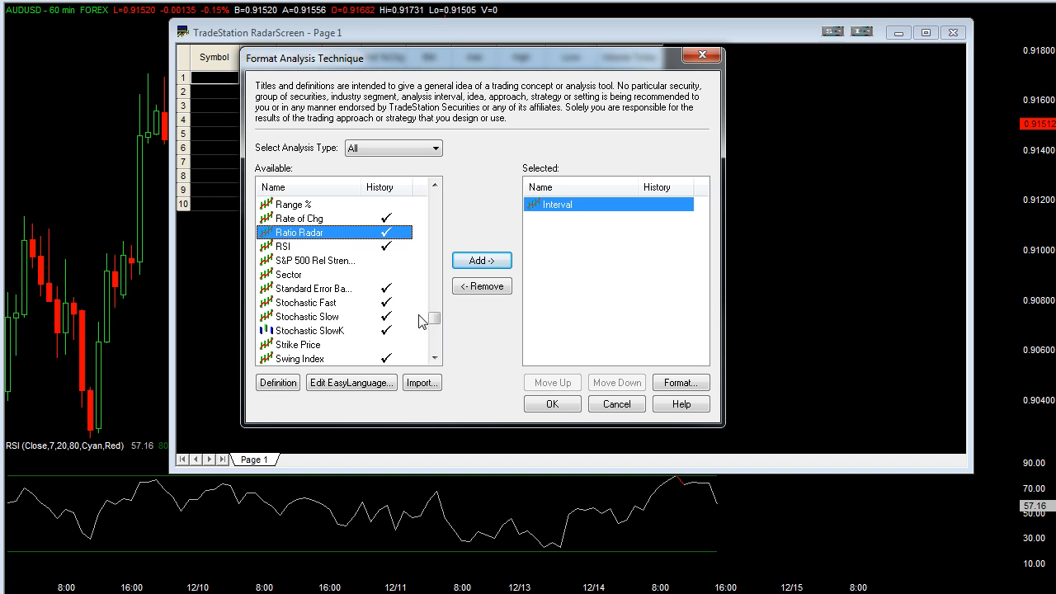
Start the Import Wizard and browse to the RRABDEL.ELD archive
left_click(551, 402)
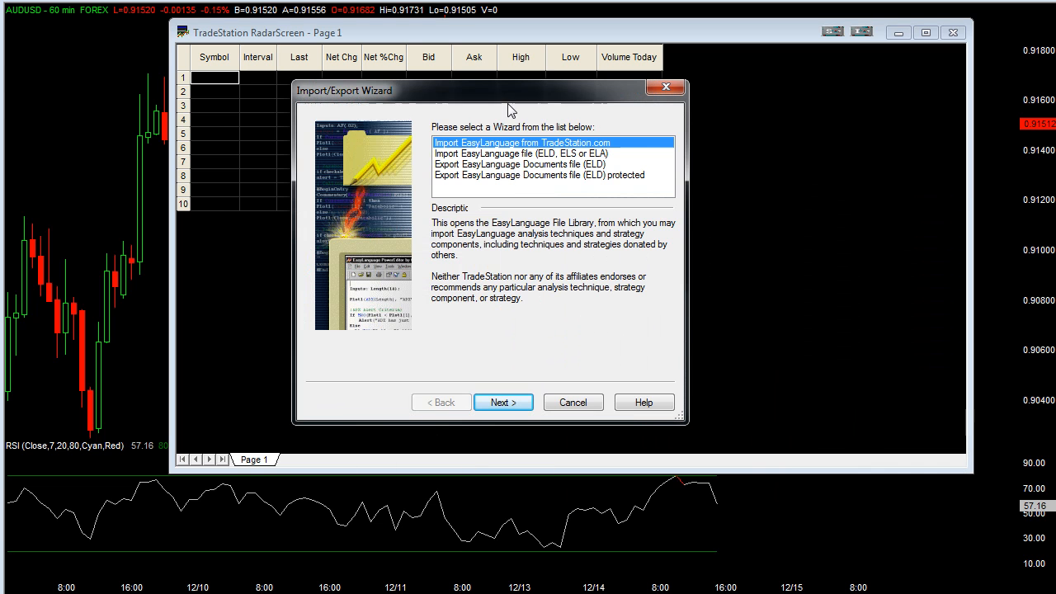
mouse_move(591, 151)
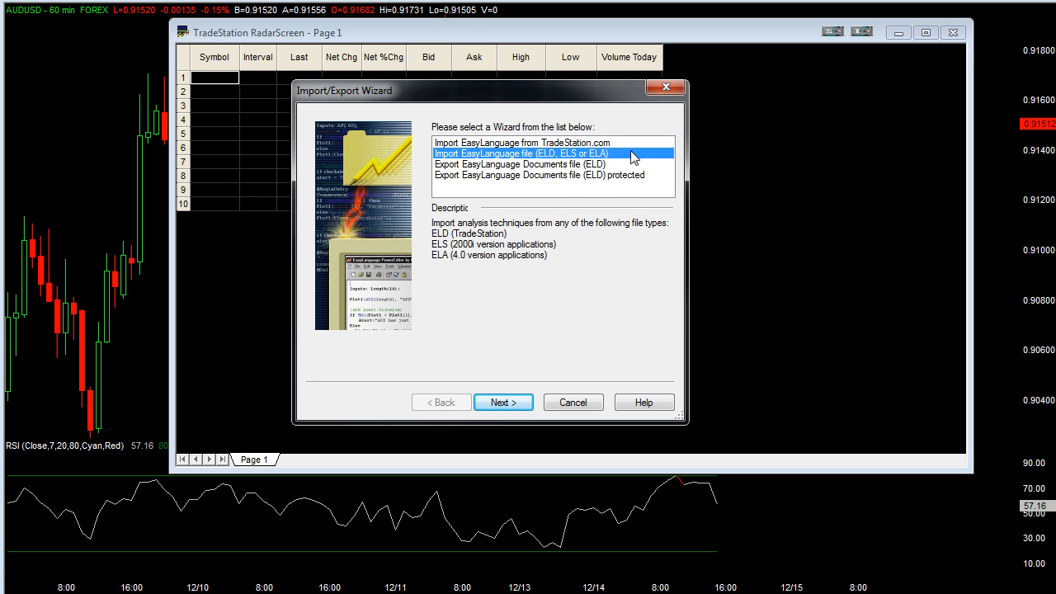
left_click(502, 402)
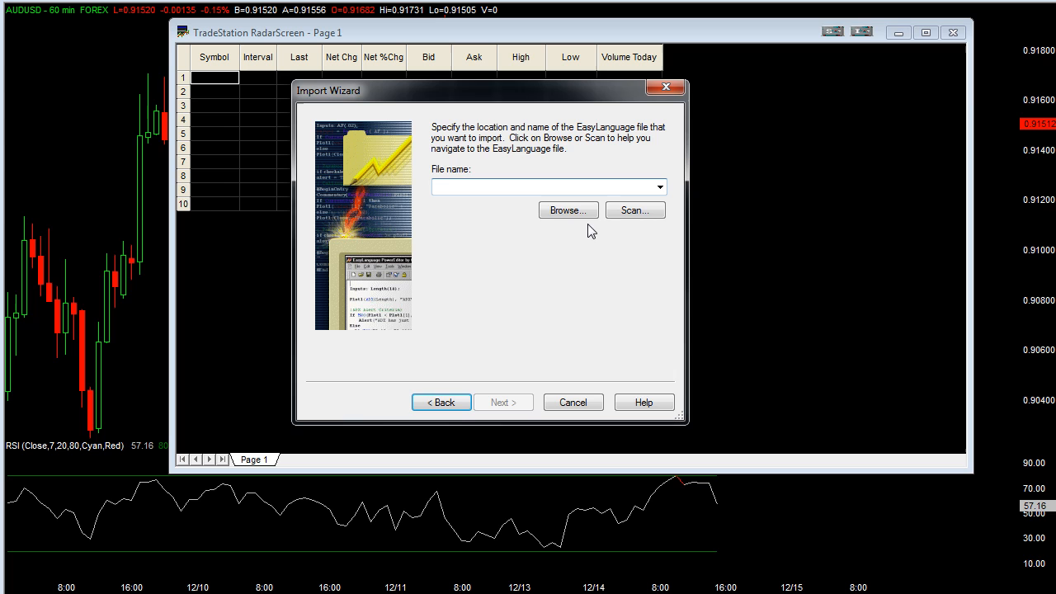
left_click(567, 209)
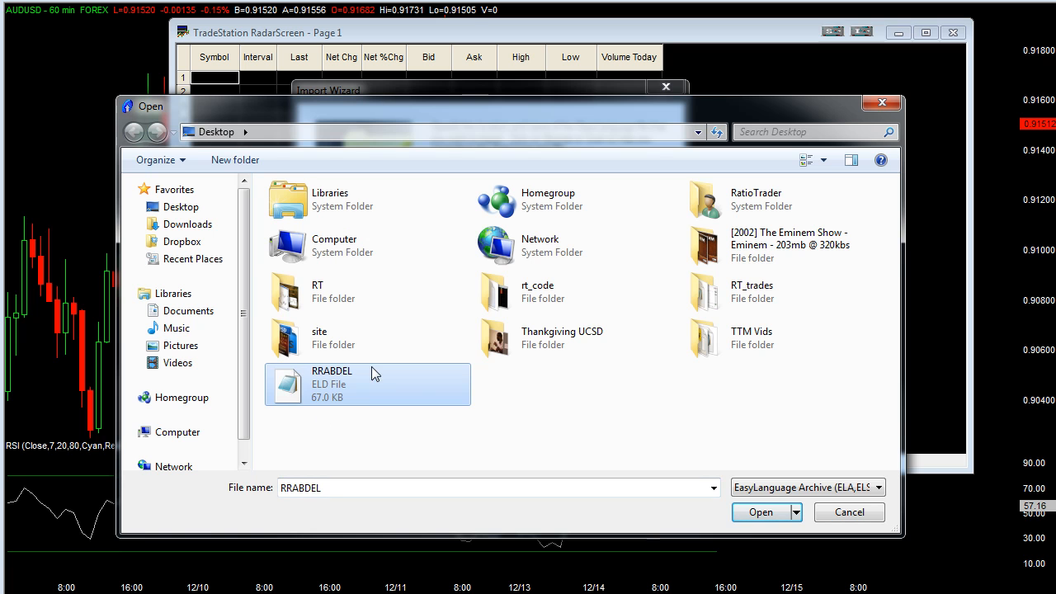
left_click(759, 512)
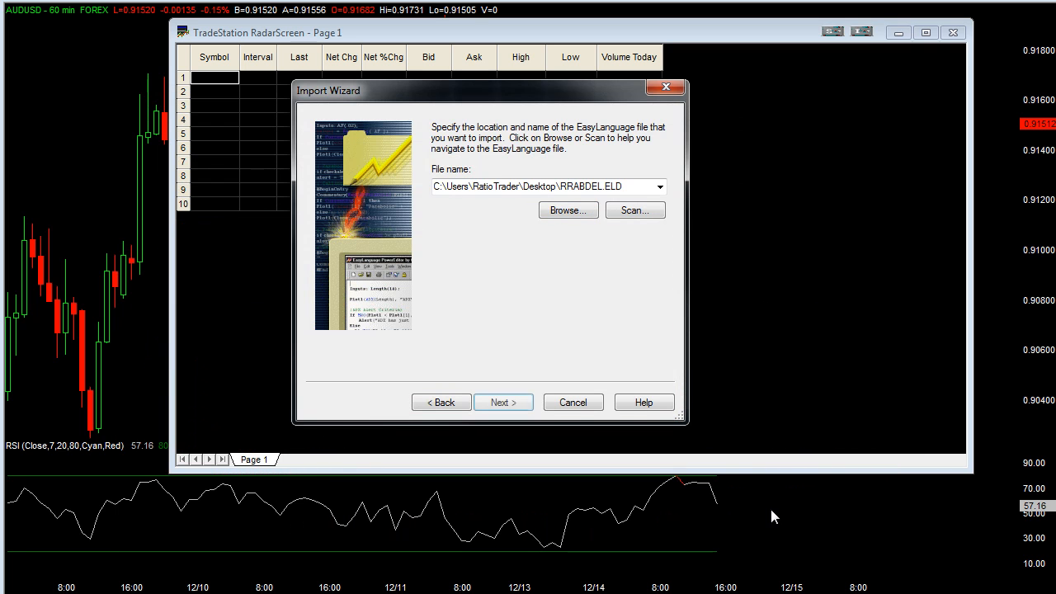
Import all its indicators, replacing existing Ratio Radar and RT_IntradayPivots versions
left_click(503, 402)
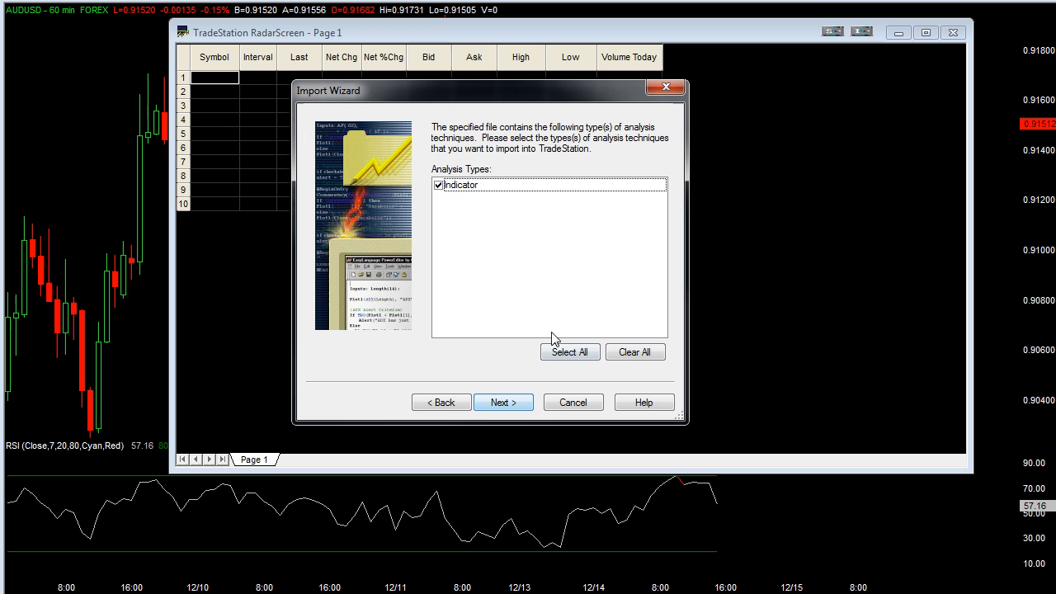
left_click(503, 403)
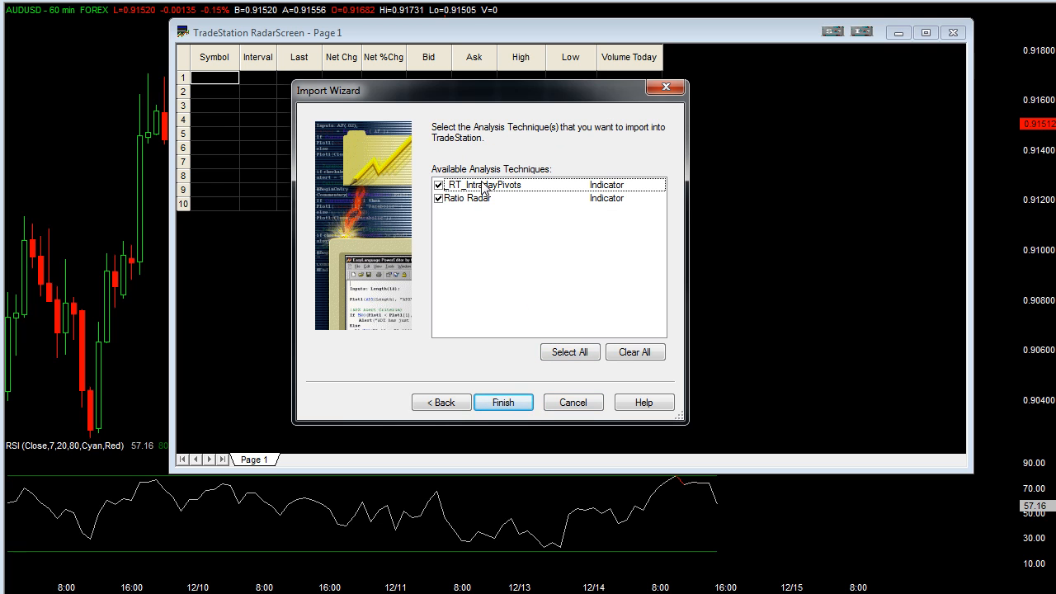
left_click(504, 402)
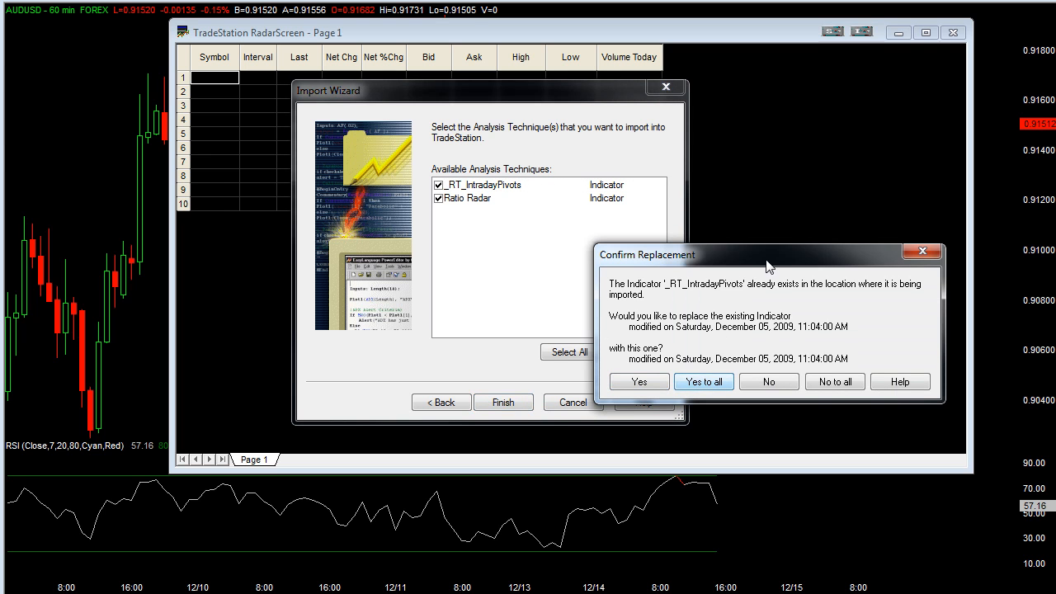
left_click(703, 381)
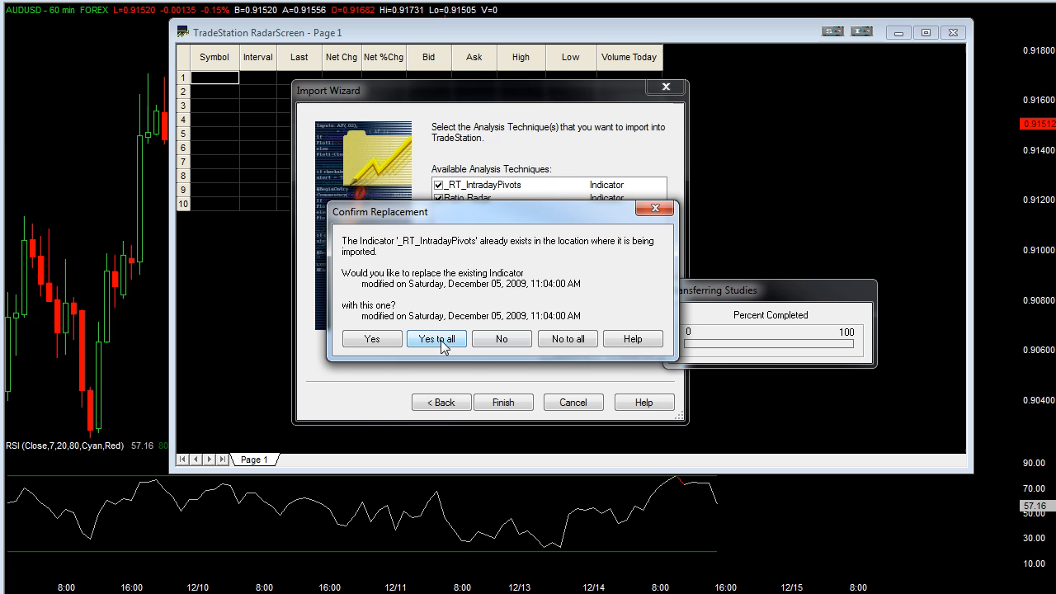
left_click(435, 338)
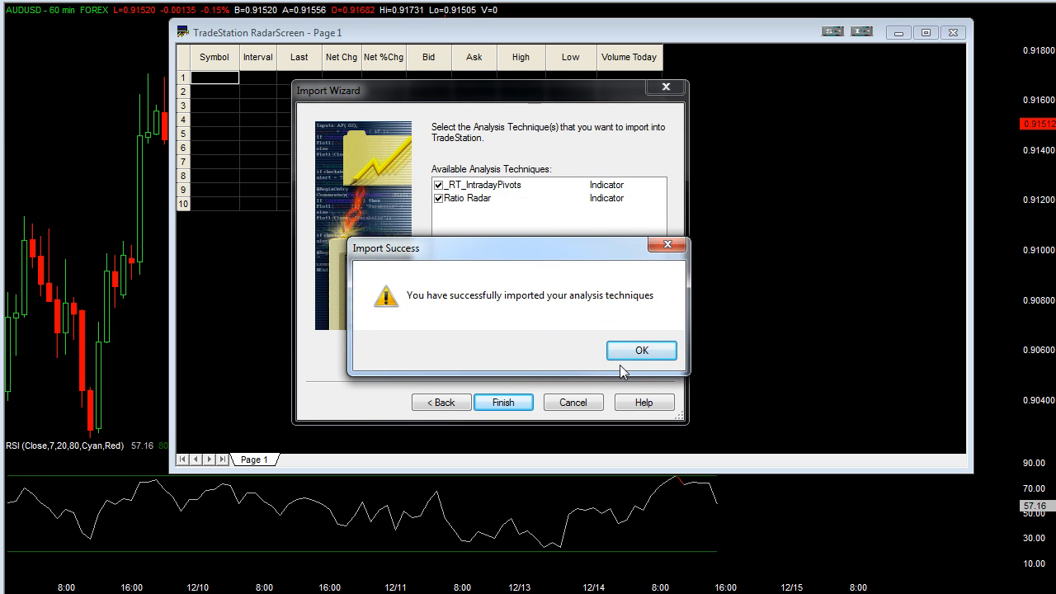
left_click(640, 350)
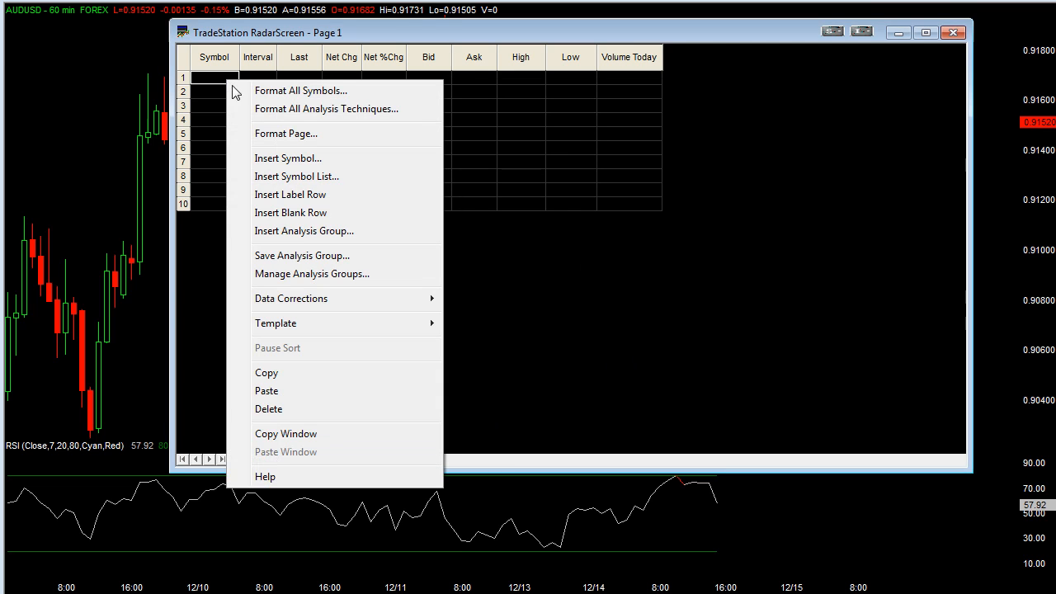
Swap the remaining default quote columns for the Ratio Radar indicator, keeping Interval
left_click(325, 109)
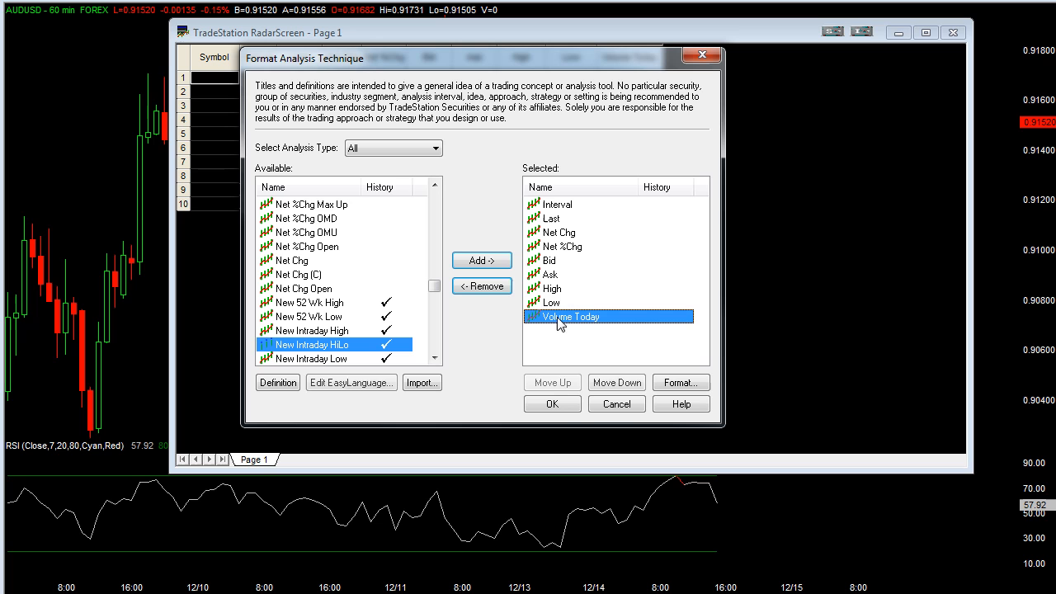
left_click(481, 285)
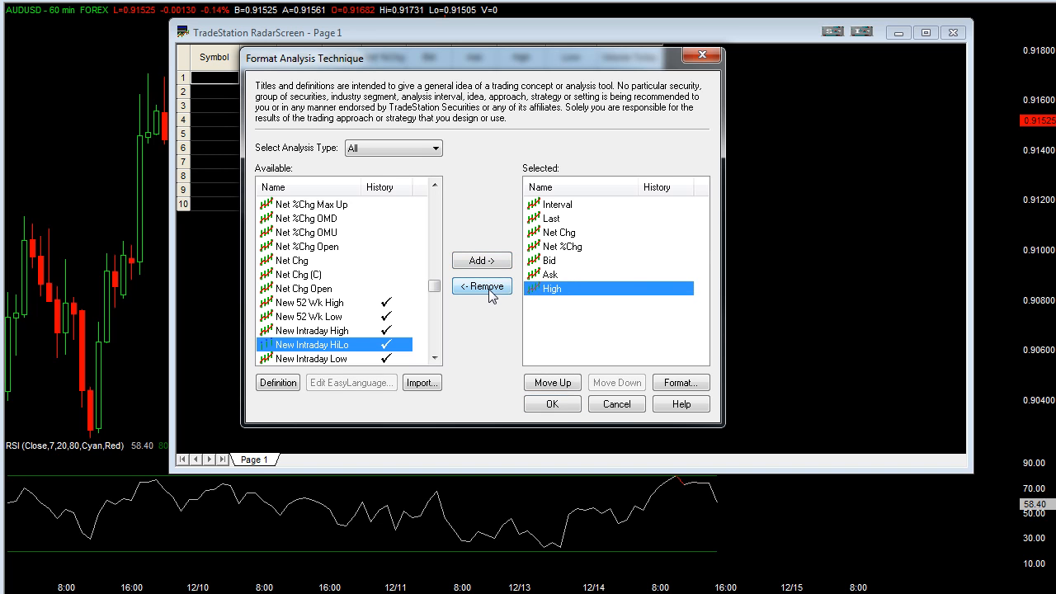
left_click(481, 285)
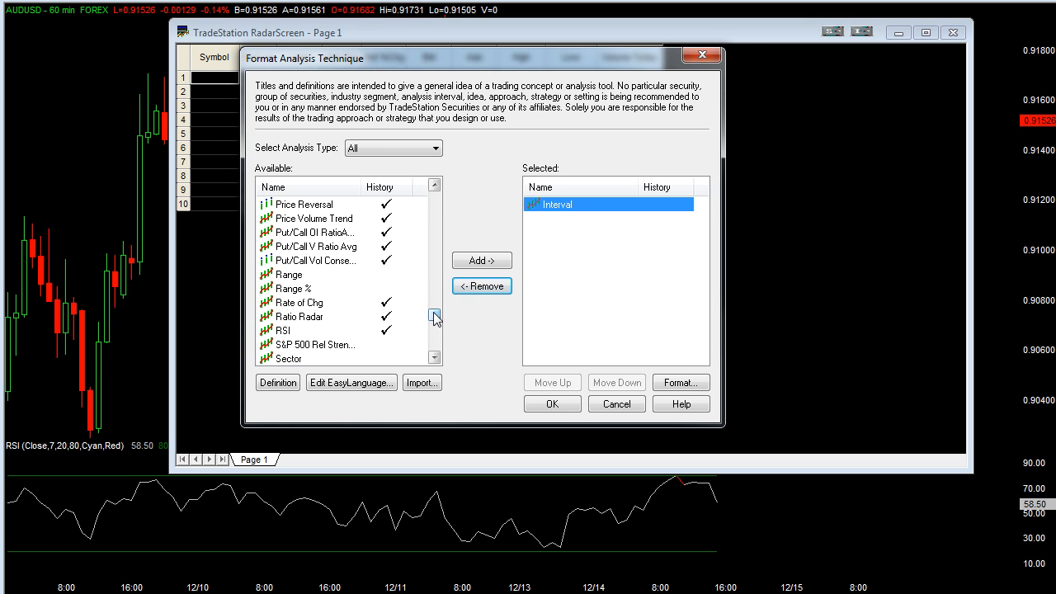
left_click(305, 317)
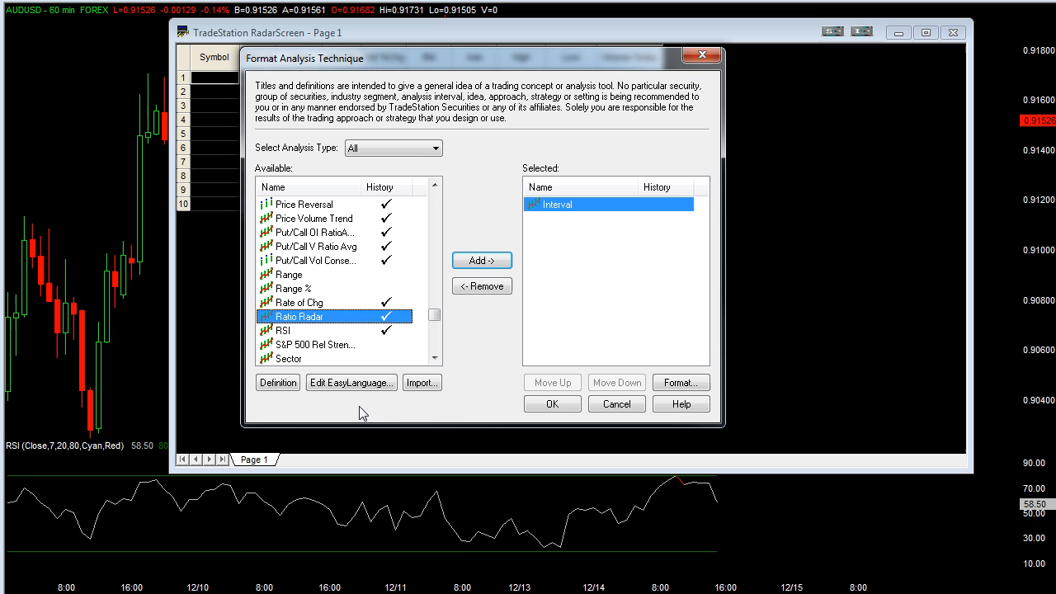
left_click(482, 260)
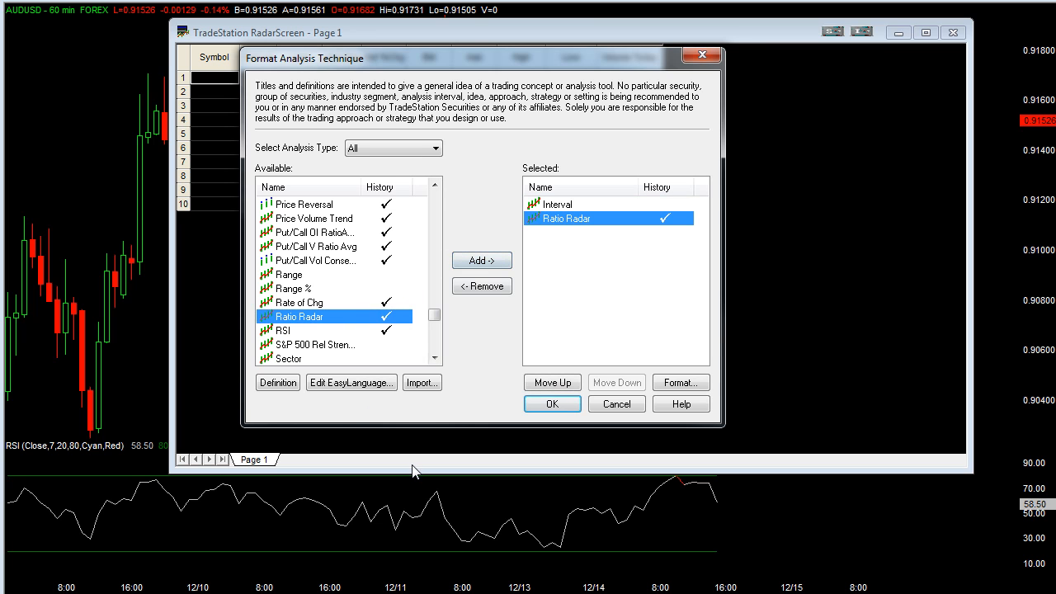
left_click(551, 403)
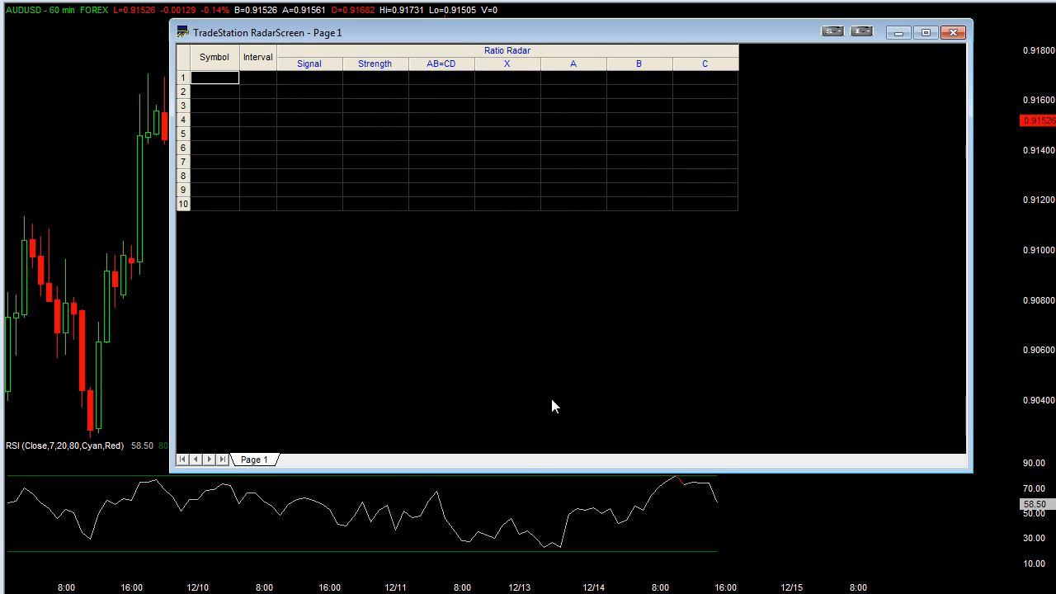
mouse_move(264, 33)
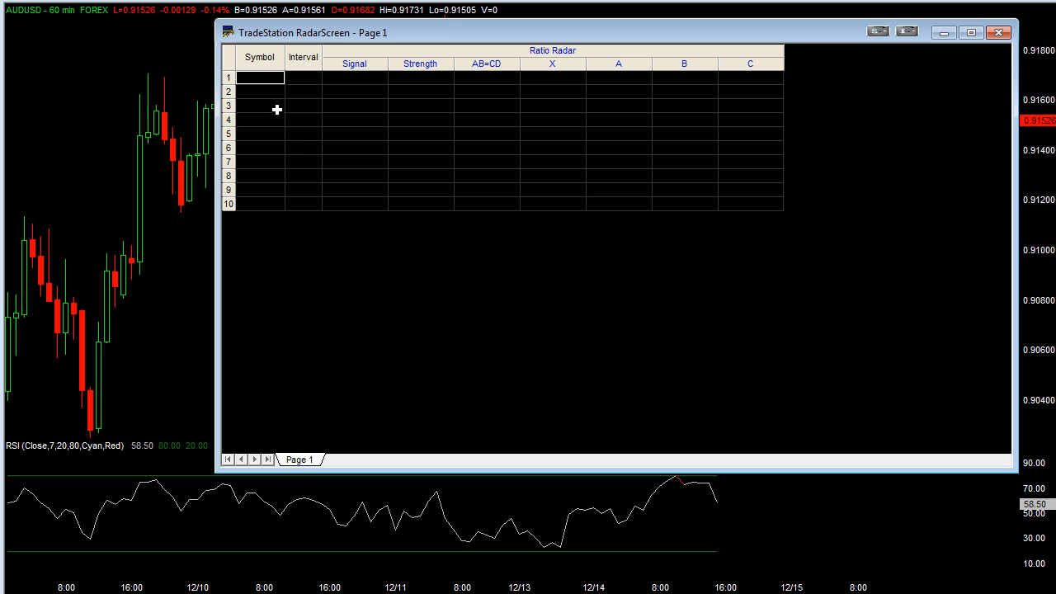
Enter EURUSD as the row 1 symbol
type("eu")
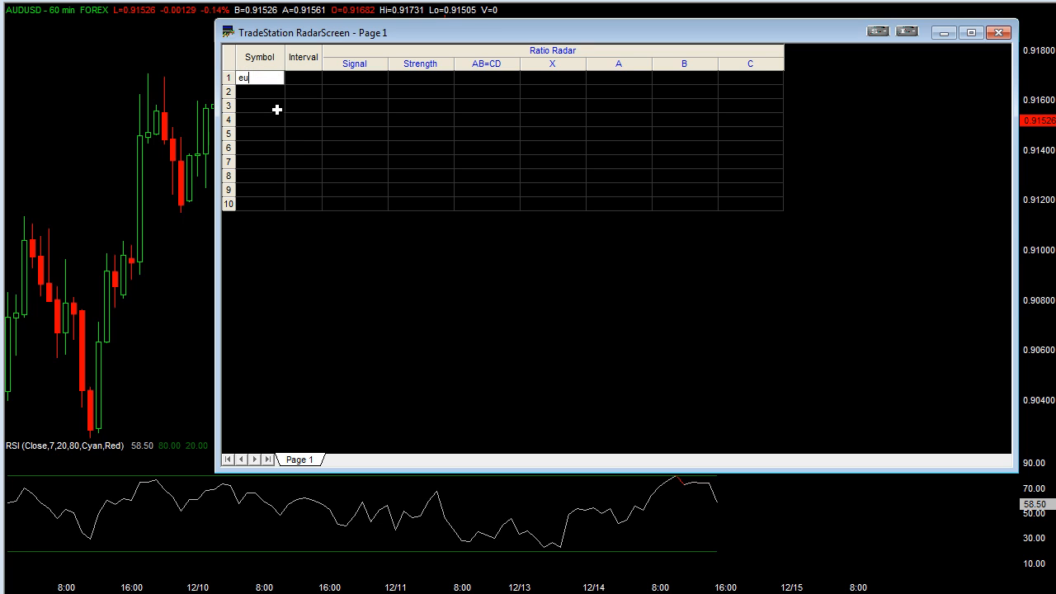
type("r")
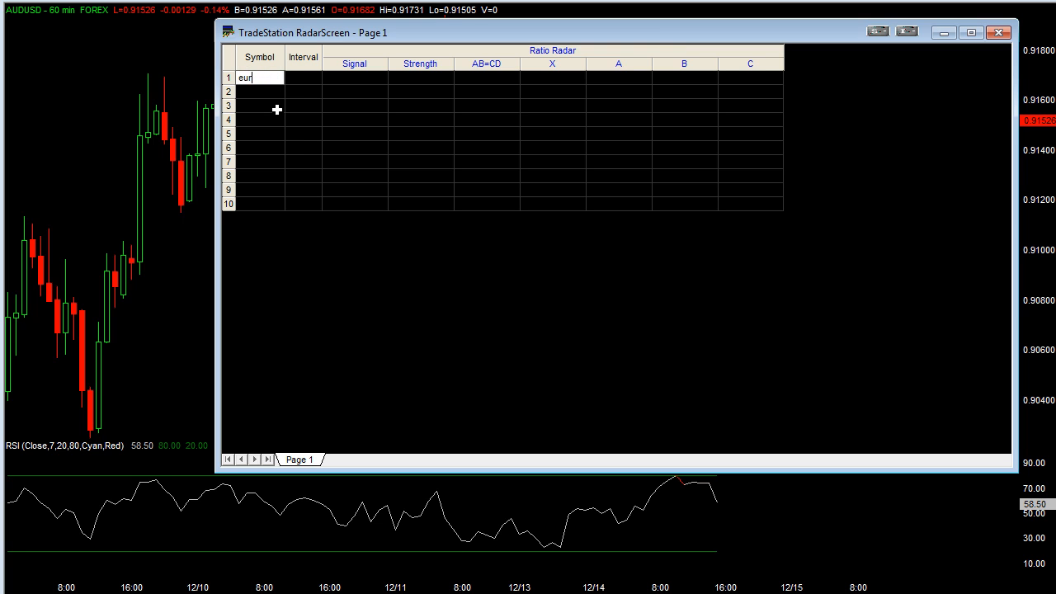
key("Return")
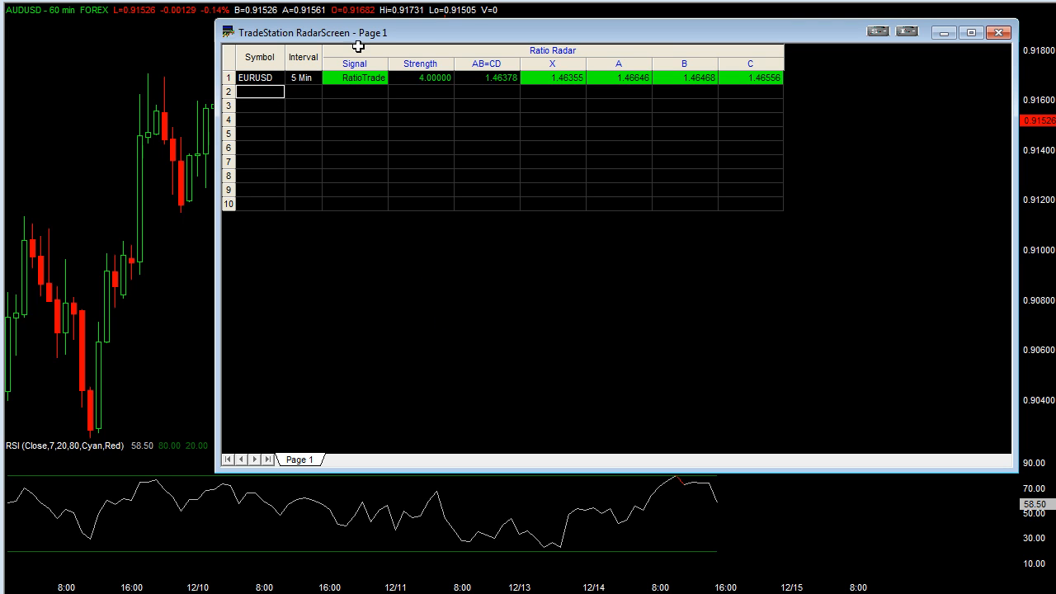
mouse_move(342, 86)
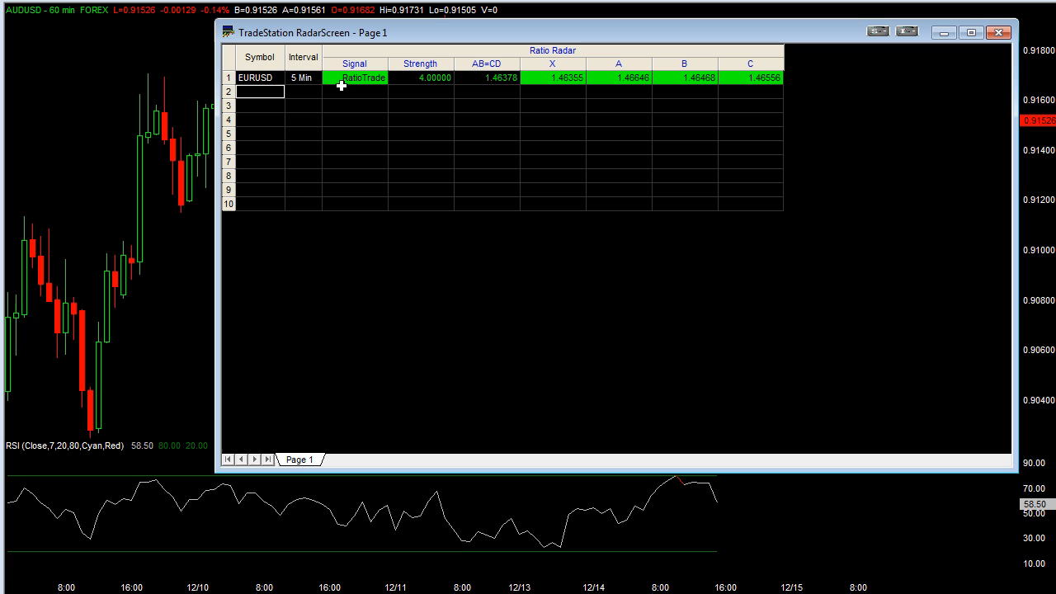
mouse_move(373, 32)
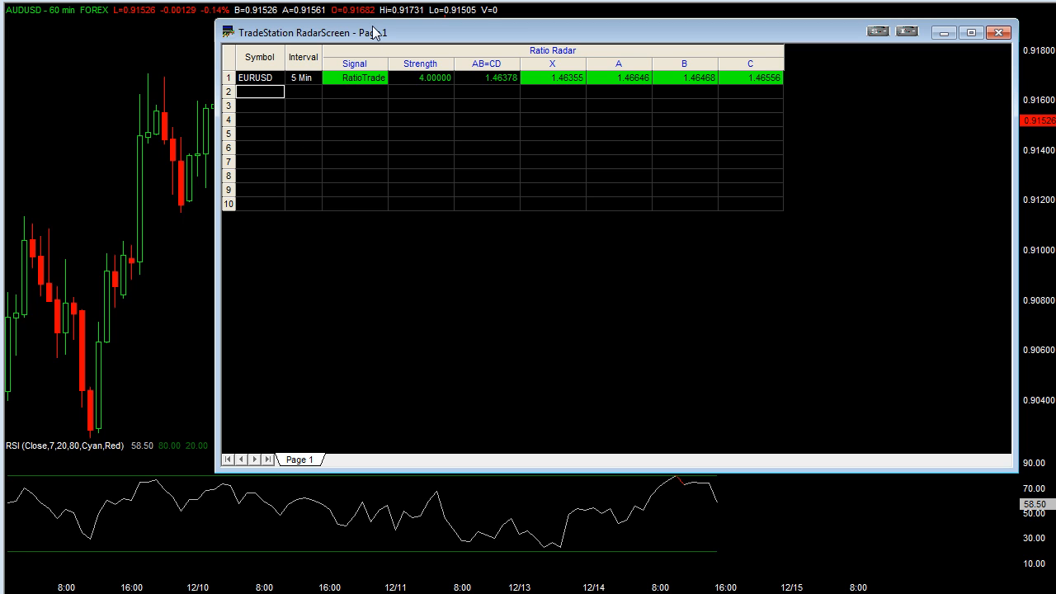
mouse_move(877, 32)
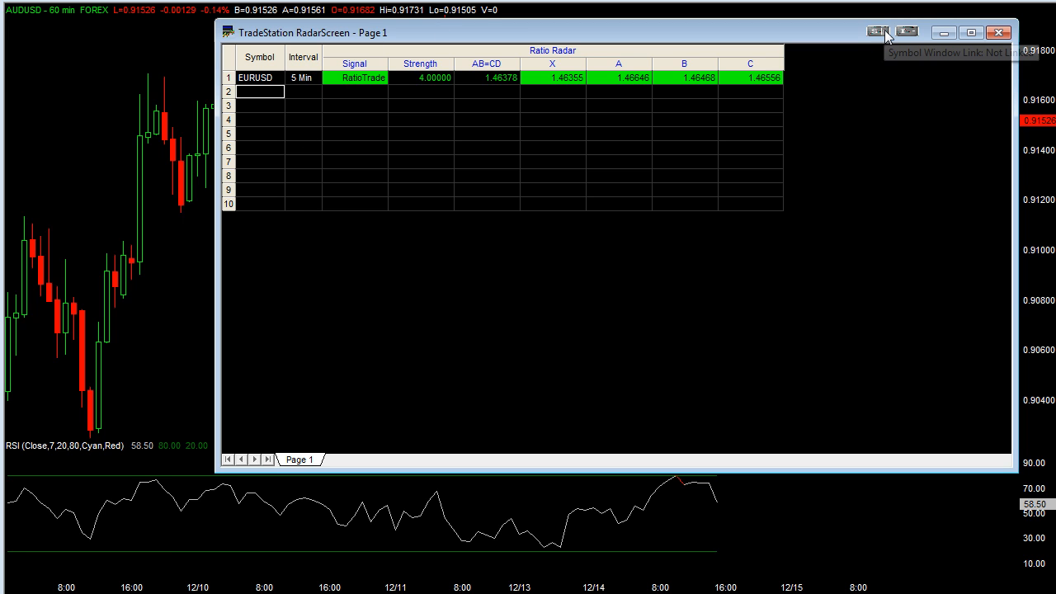
Link the RadarScreen to the chart's symbol group so the chart follows EURUSD
left_click(875, 33)
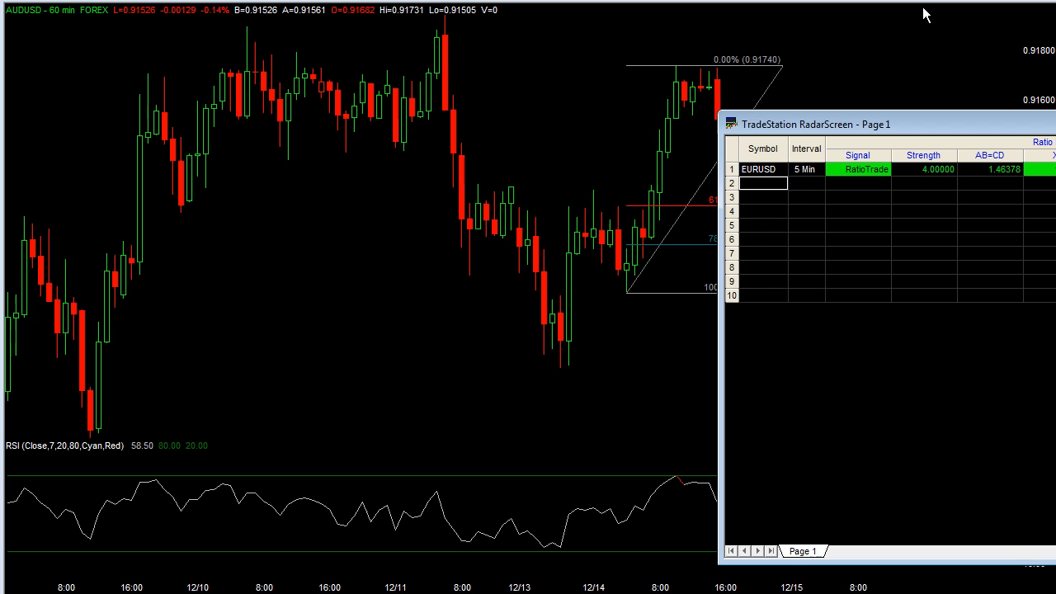
left_click(759, 168)
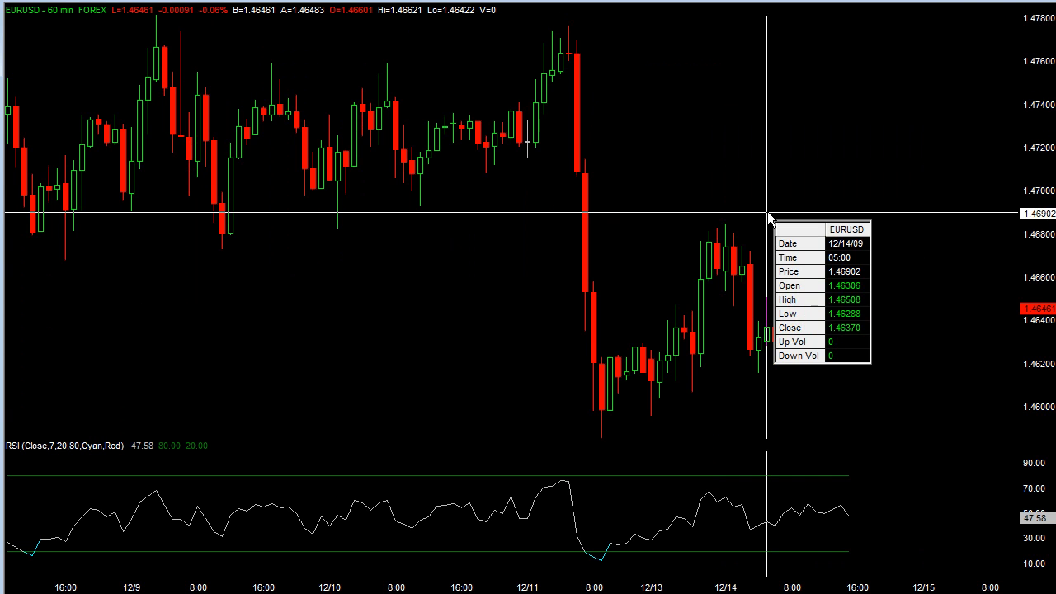
mouse_move(842, 386)
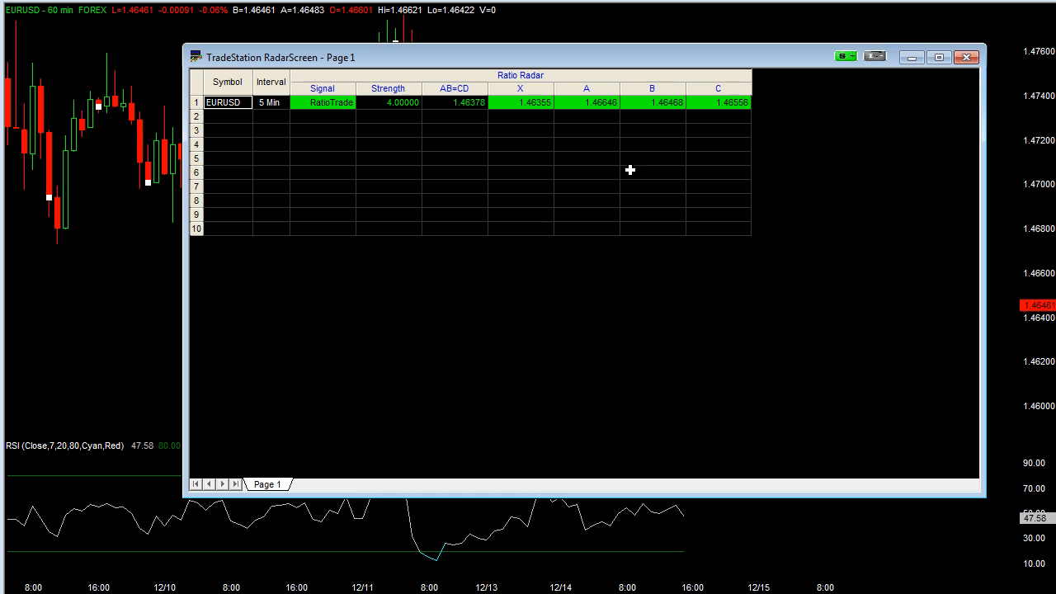
Add AUDUSD, GBPUSD and USDJPY in the rows beneath EURUSD
left_click(270, 82)
type("g")
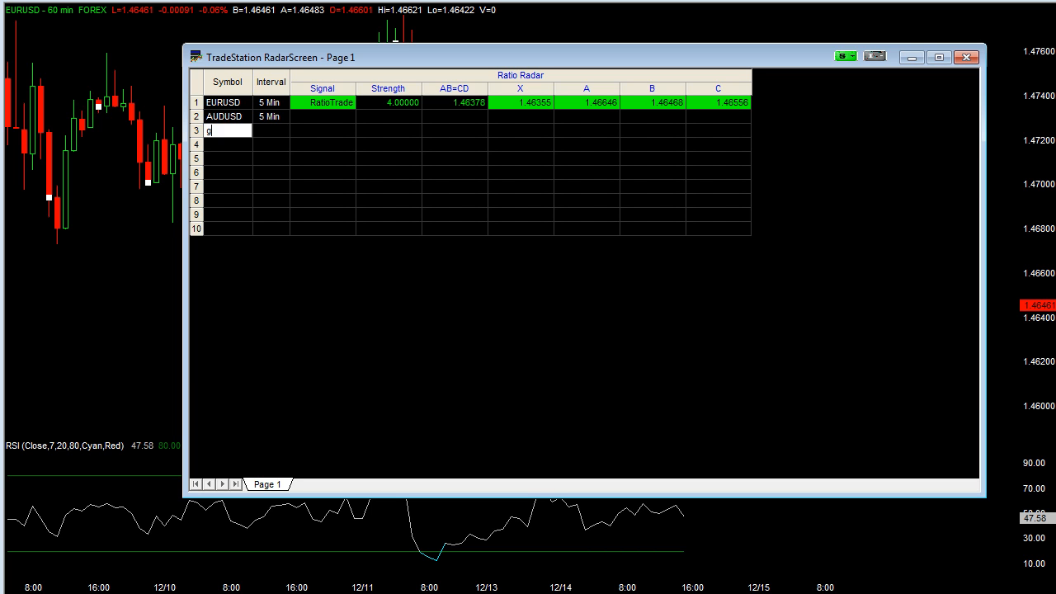
type("bp")
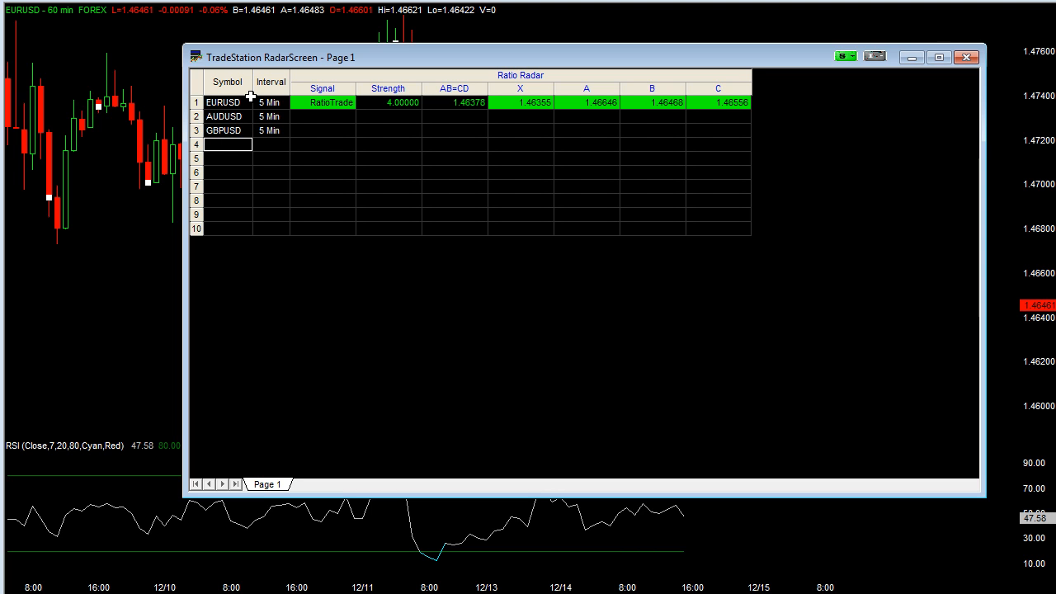
type("USDJPY")
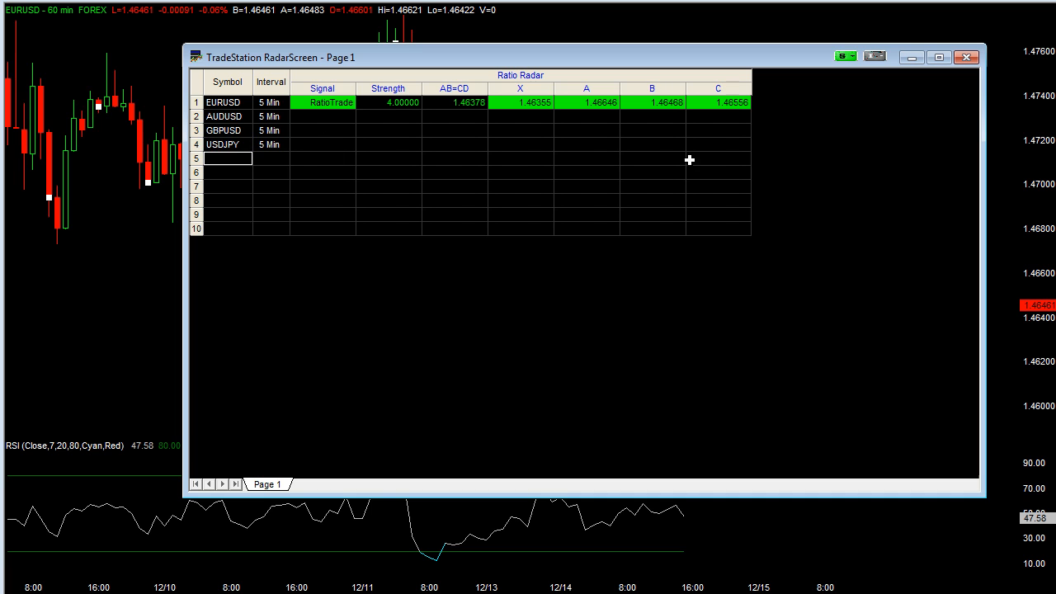
mouse_move(267, 257)
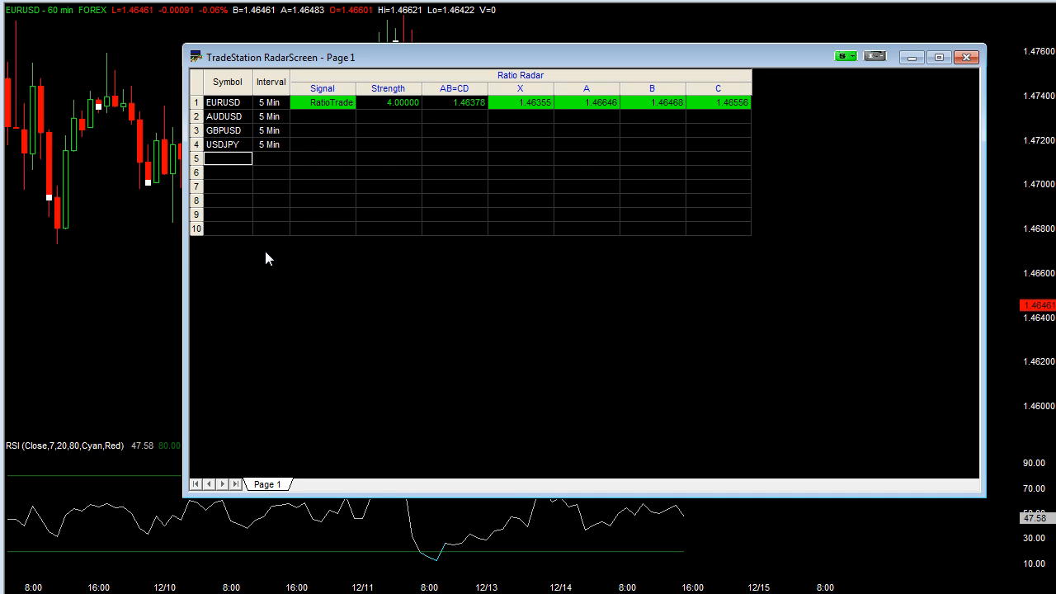
mouse_move(244, 148)
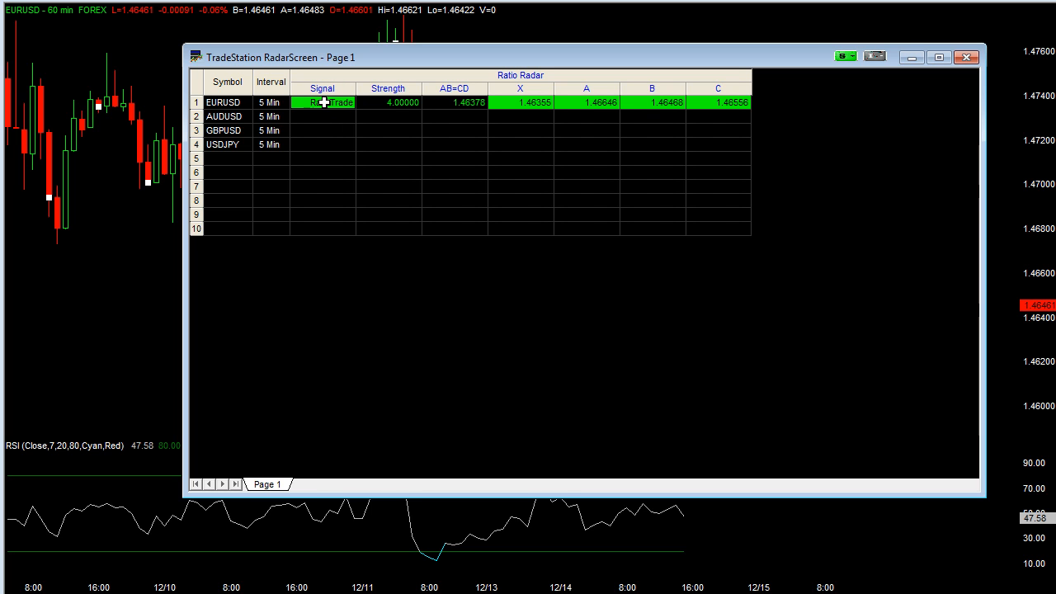
Reach the Ratio Radar indicator's format settings
right_click(322, 102)
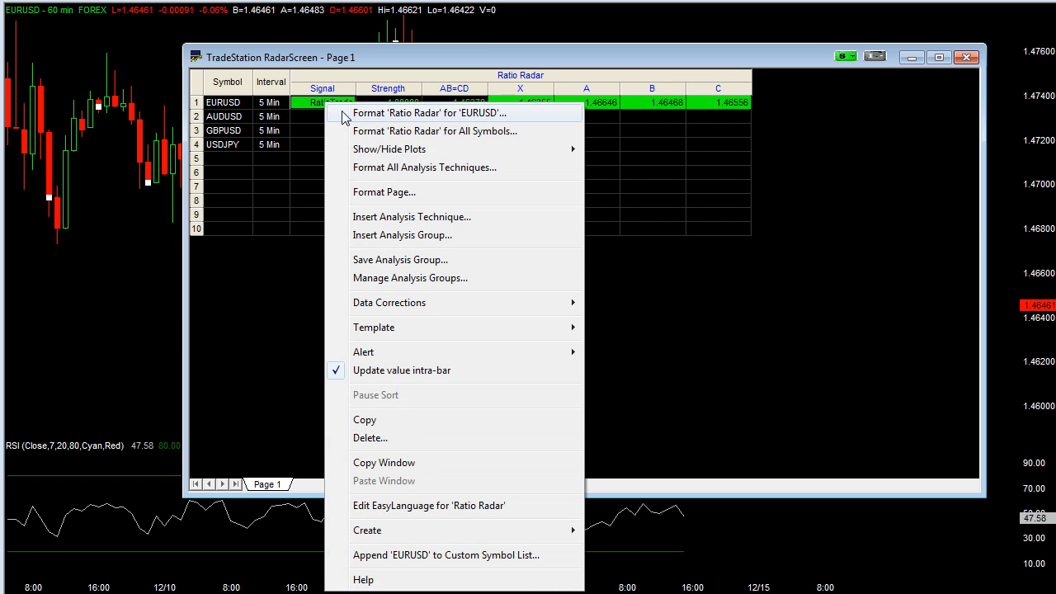
mouse_move(376, 168)
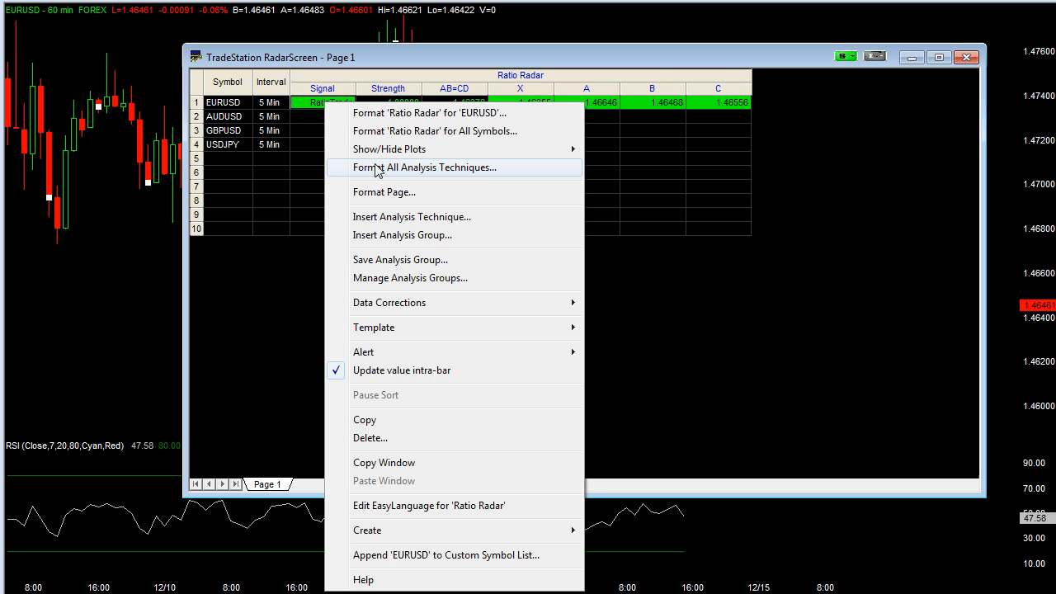
left_click(426, 167)
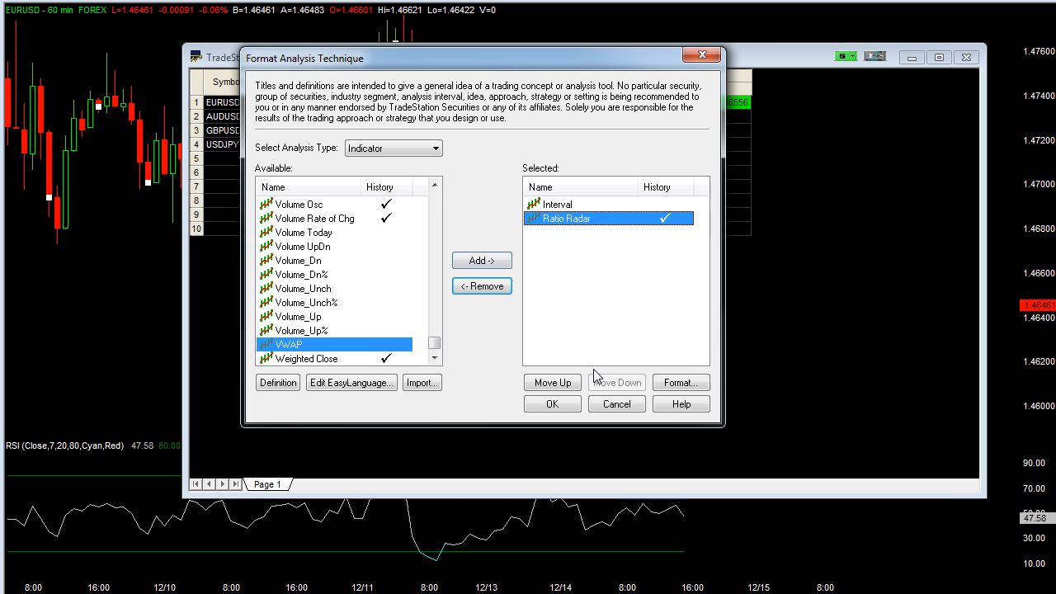
left_click(680, 383)
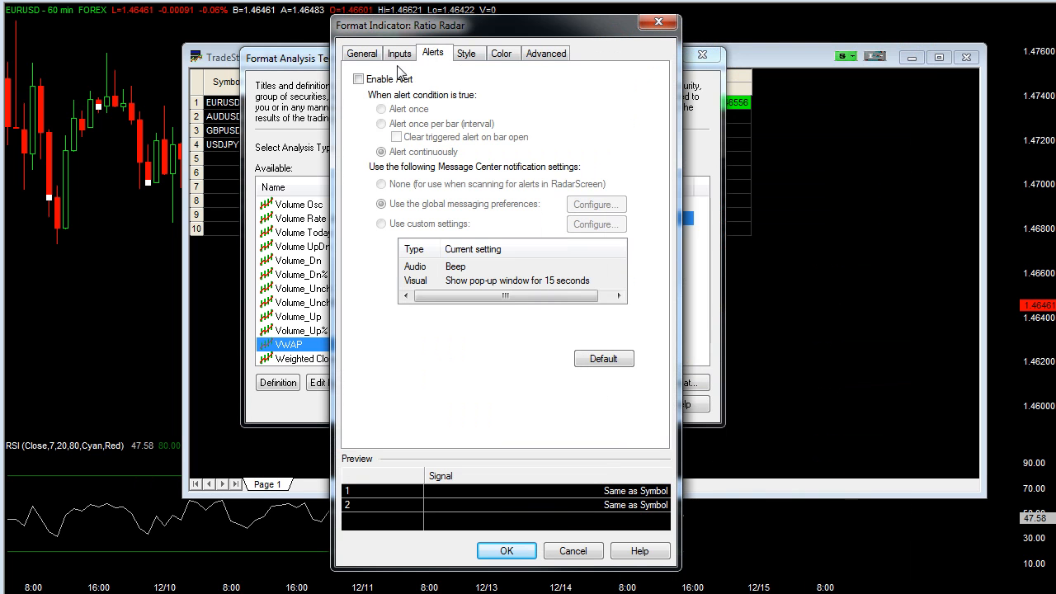
mouse_move(373, 89)
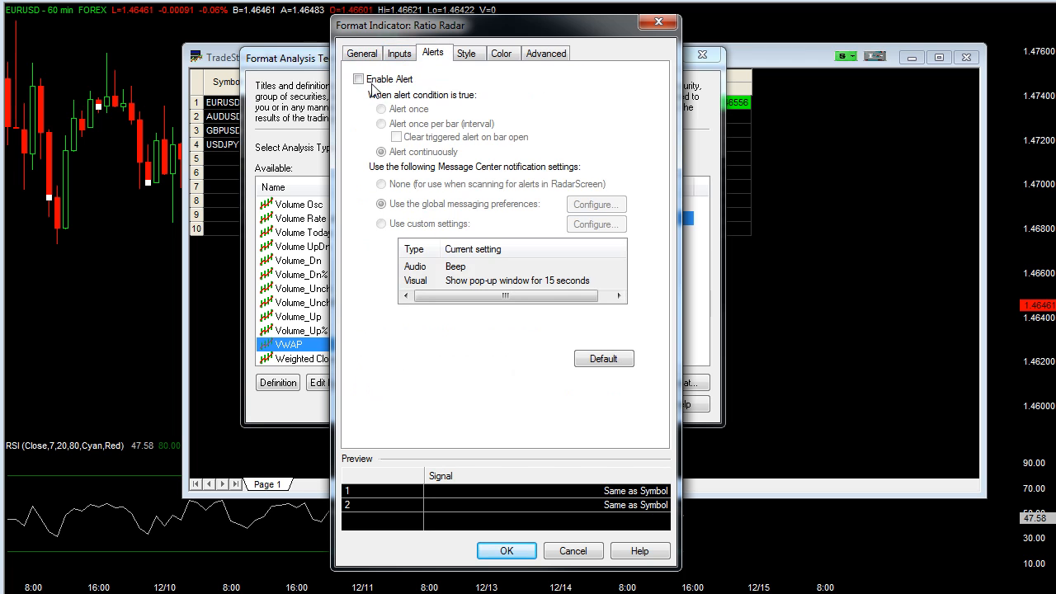
Enable the Ratio Radar alert to fire once per bar and apply it
left_click(358, 79)
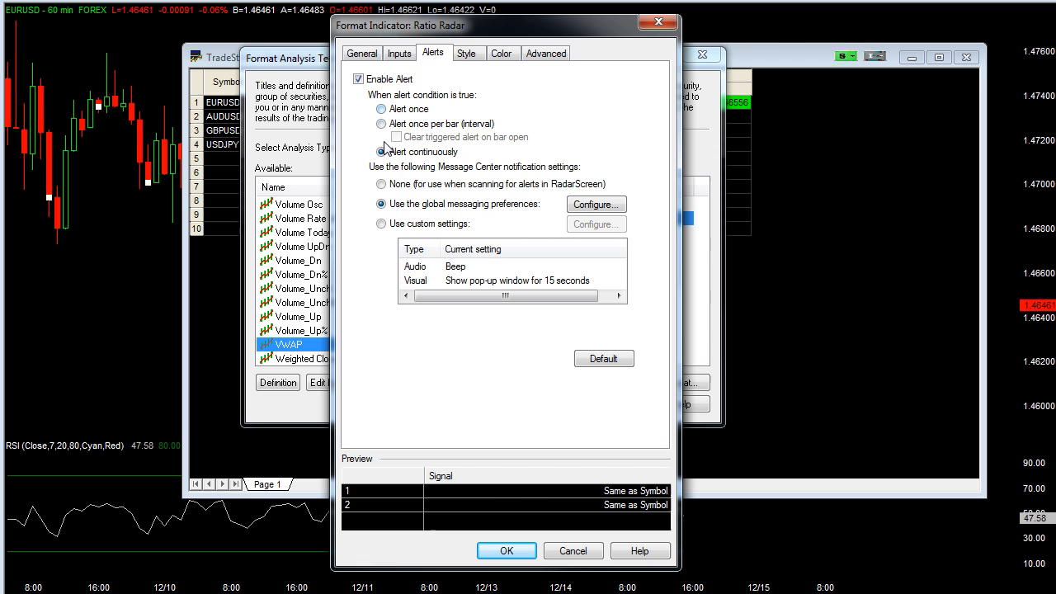
left_click(381, 123)
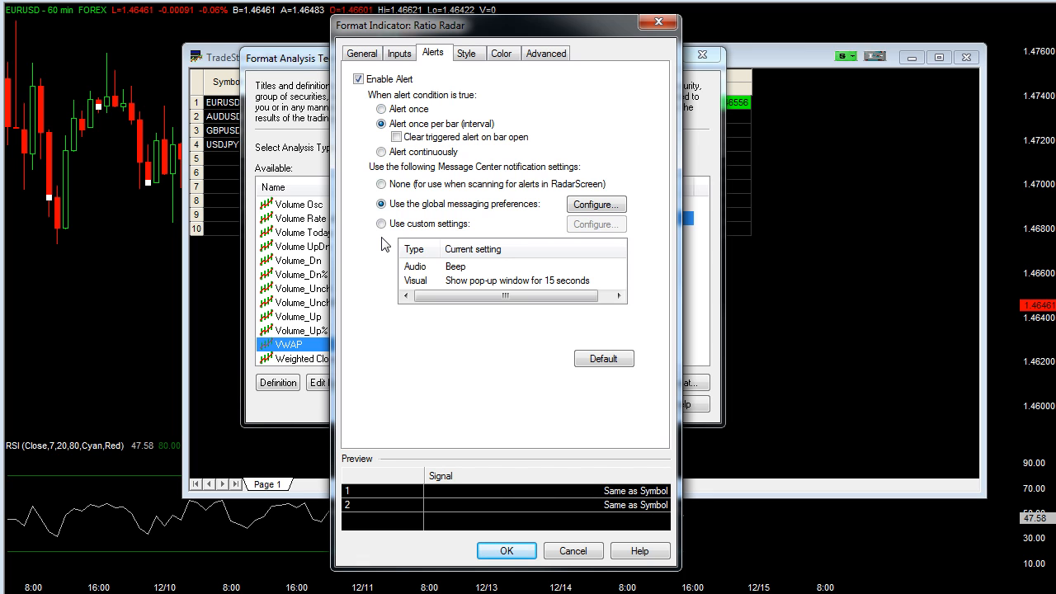
mouse_move(413, 234)
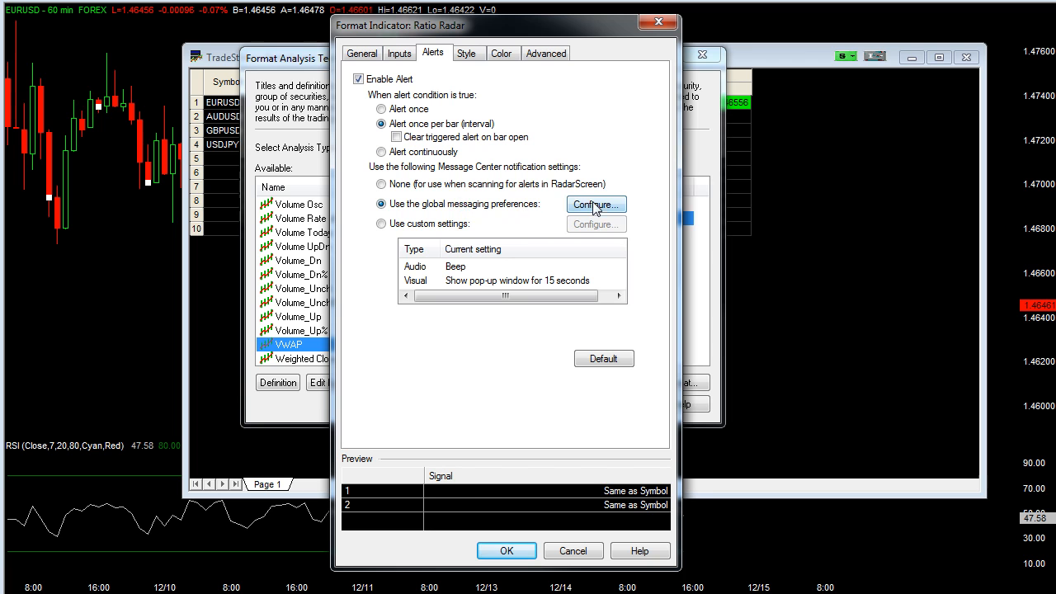
left_click(505, 551)
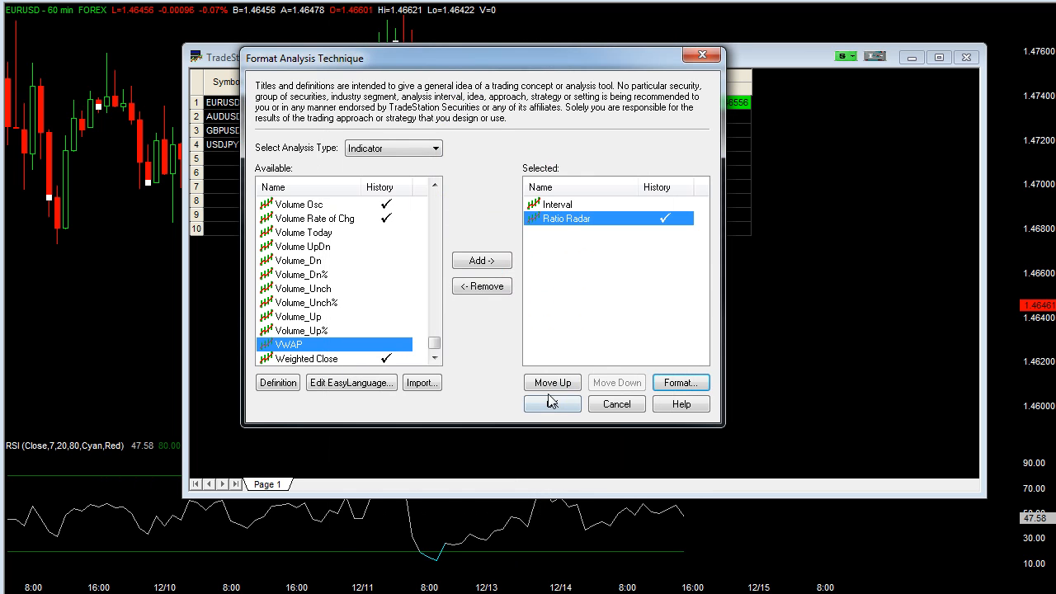
left_click(551, 403)
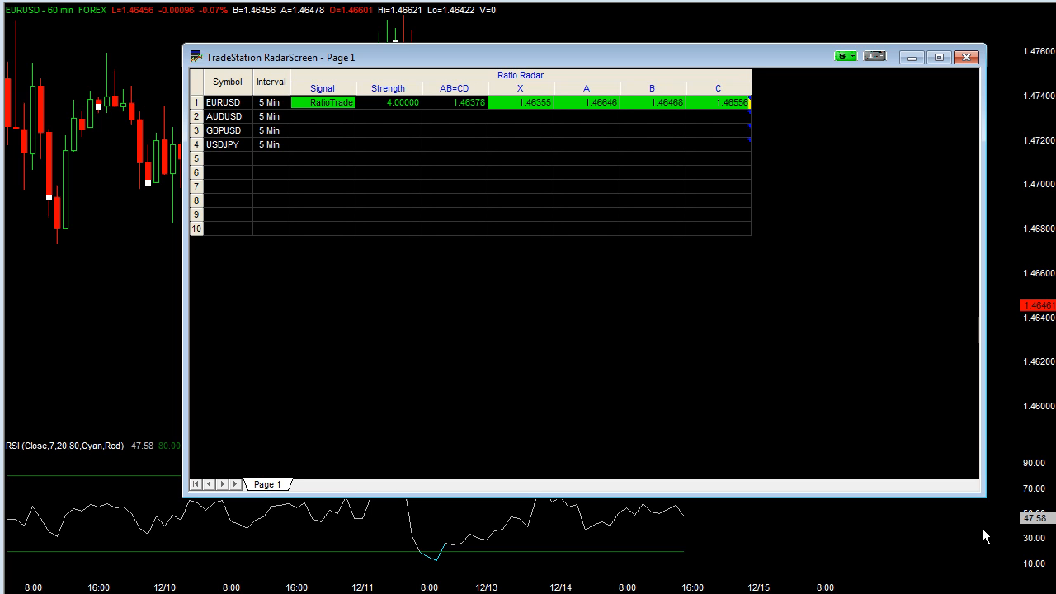
mouse_move(841, 481)
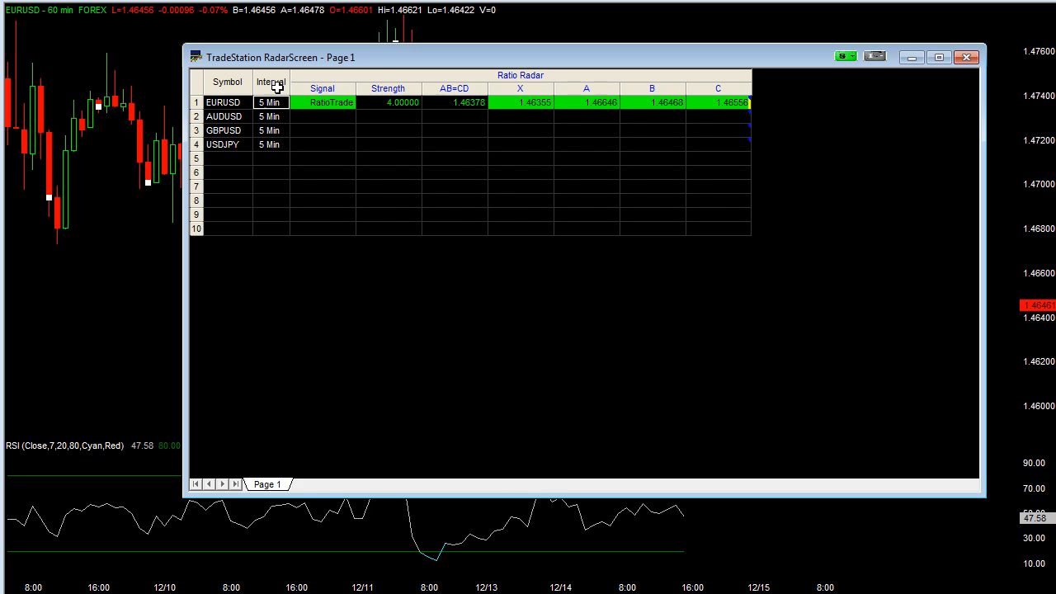
Set all four symbols to Intra-day 60 Minute bars via Format All Symbols, then select AUDUSD
right_click(270, 82)
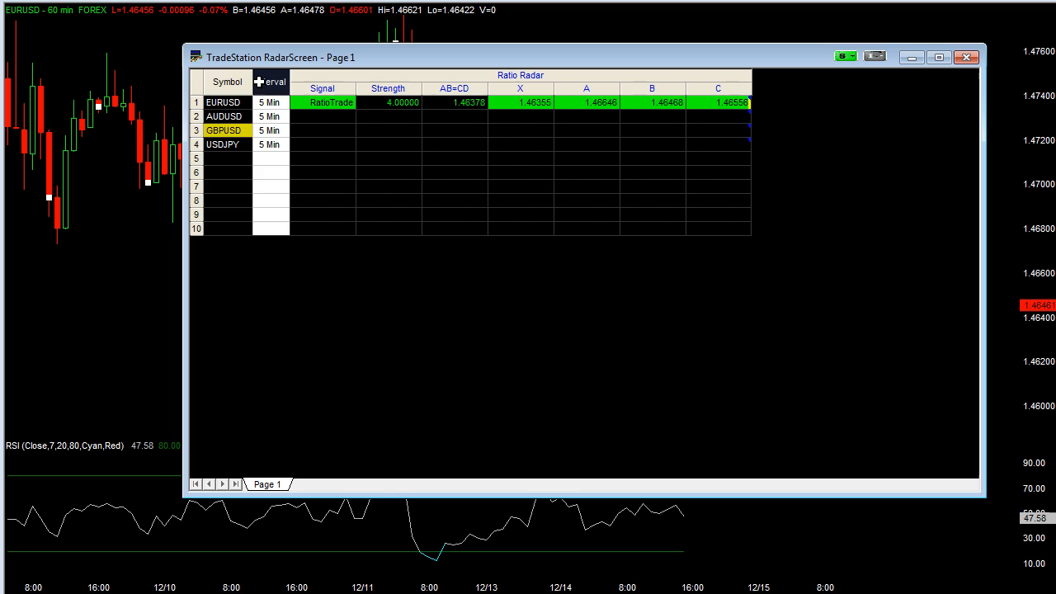
right_click(247, 116)
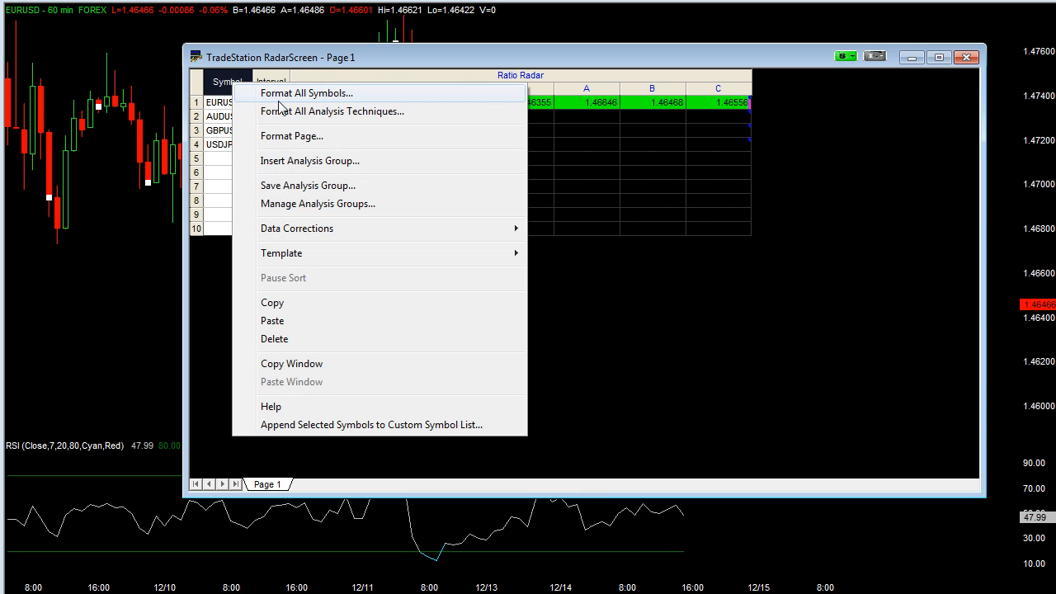
left_click(307, 92)
type("60")
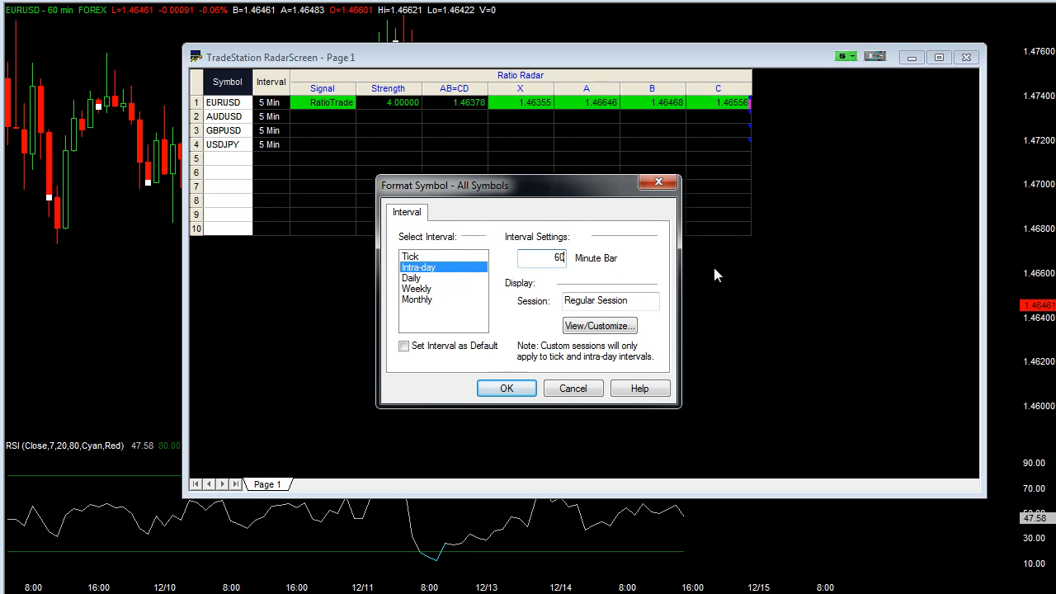
left_click(504, 387)
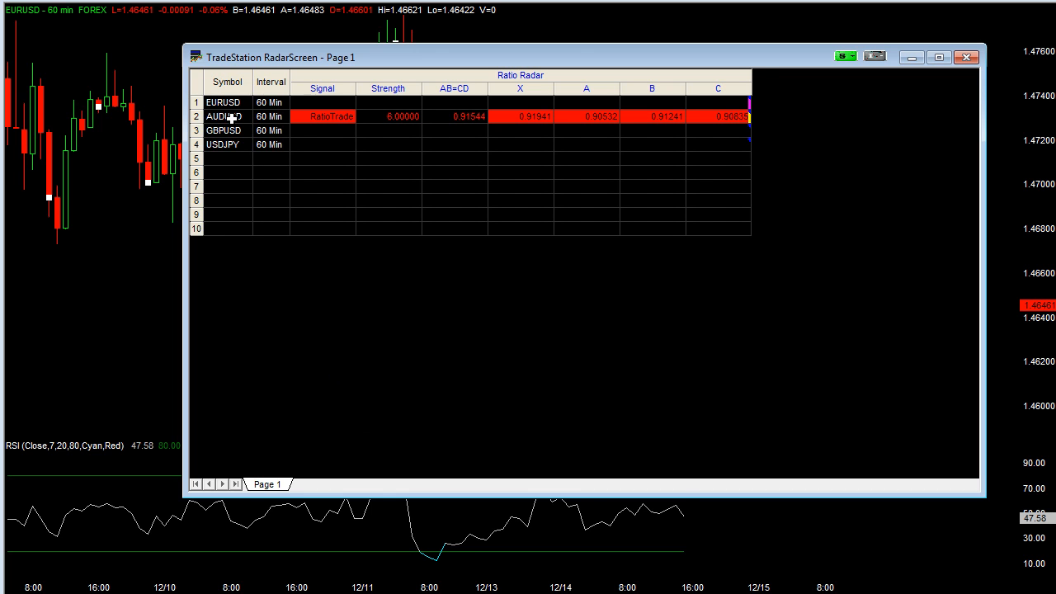
left_click(223, 115)
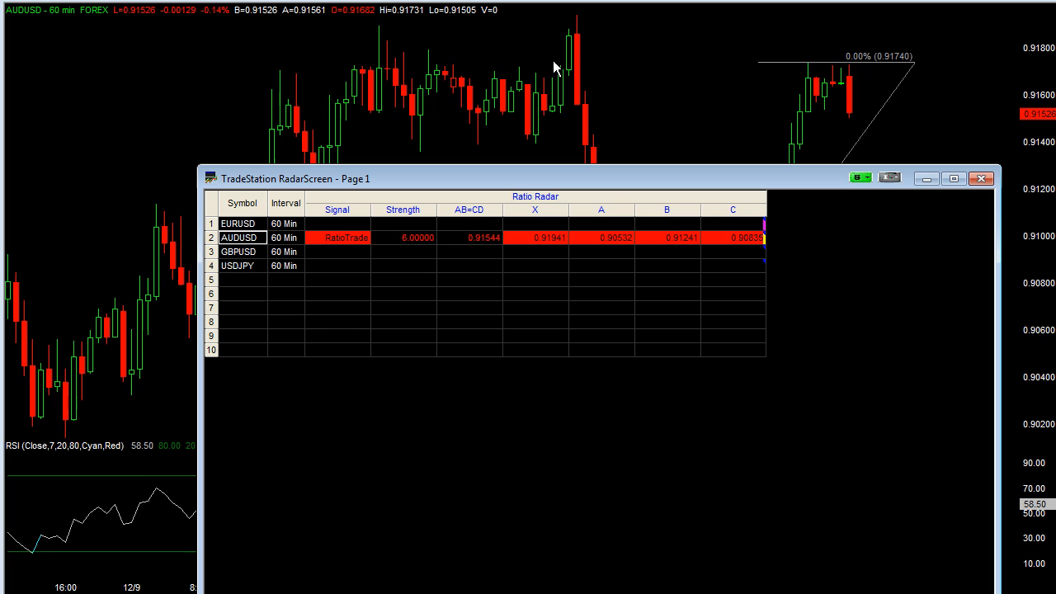
mouse_move(544, 241)
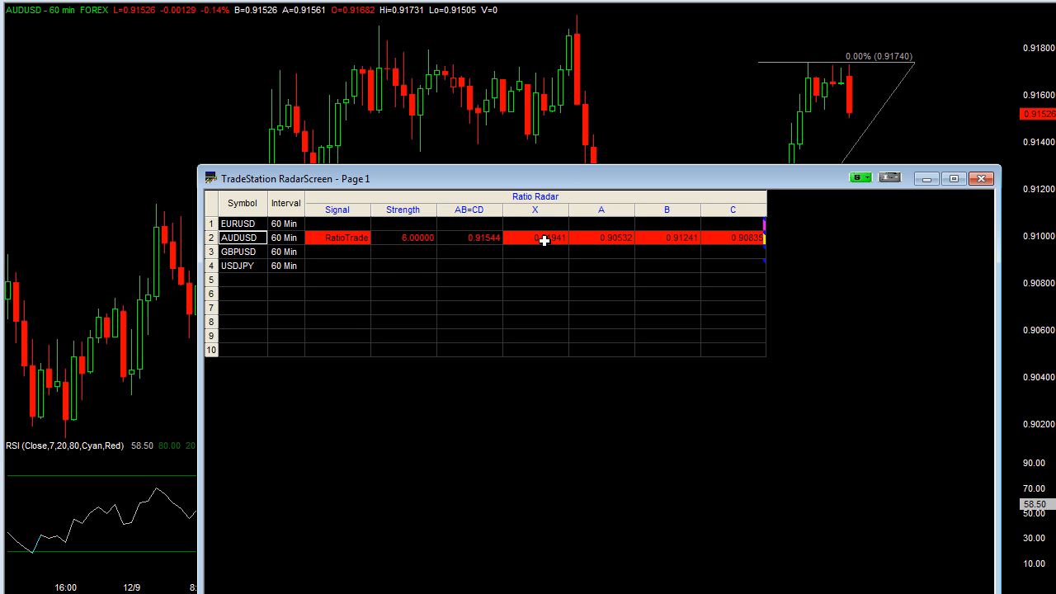
mouse_move(541, 244)
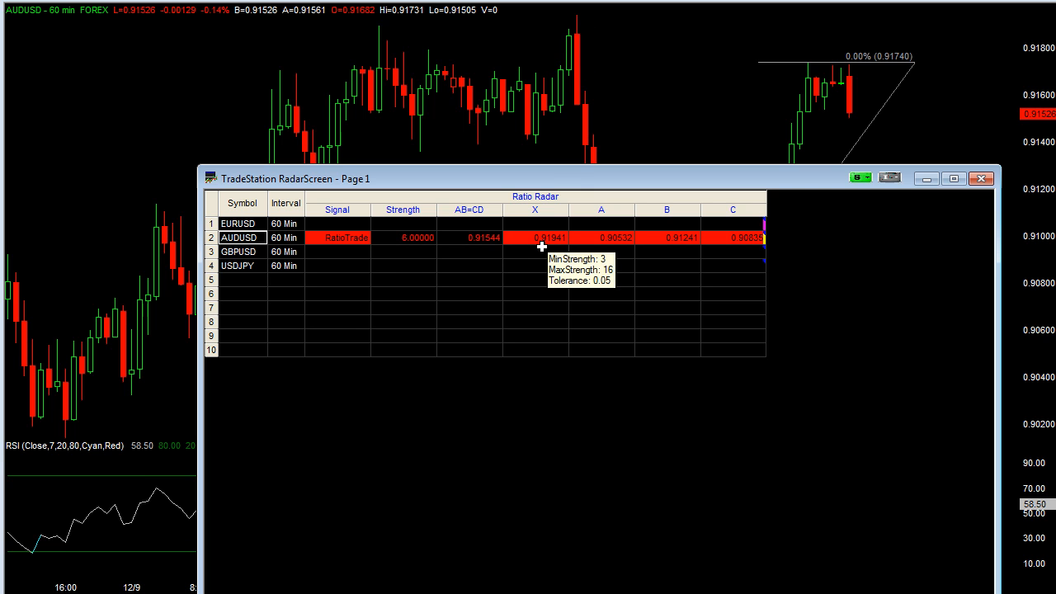
Bring the AUDUSD 60-minute chart with its Fibonacci and RSI to the front
left_click(980, 178)
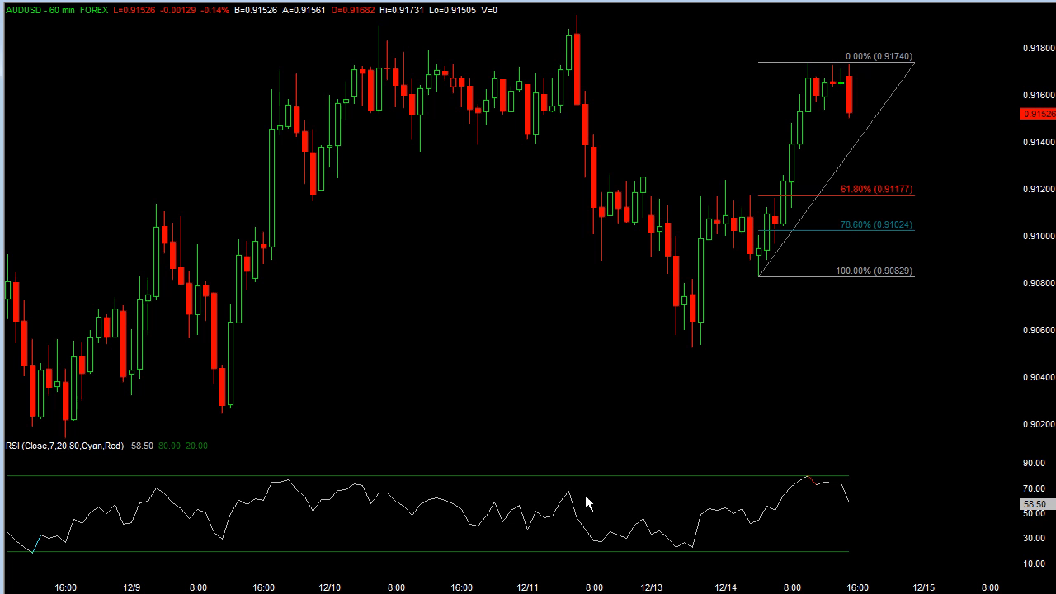
mouse_move(759, 149)
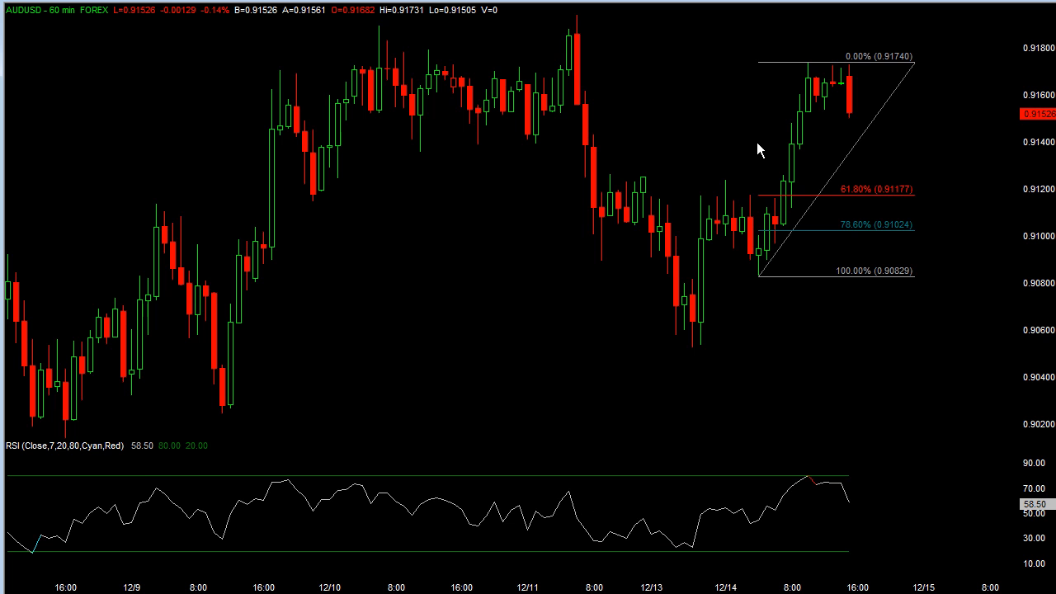
mouse_move(871, 85)
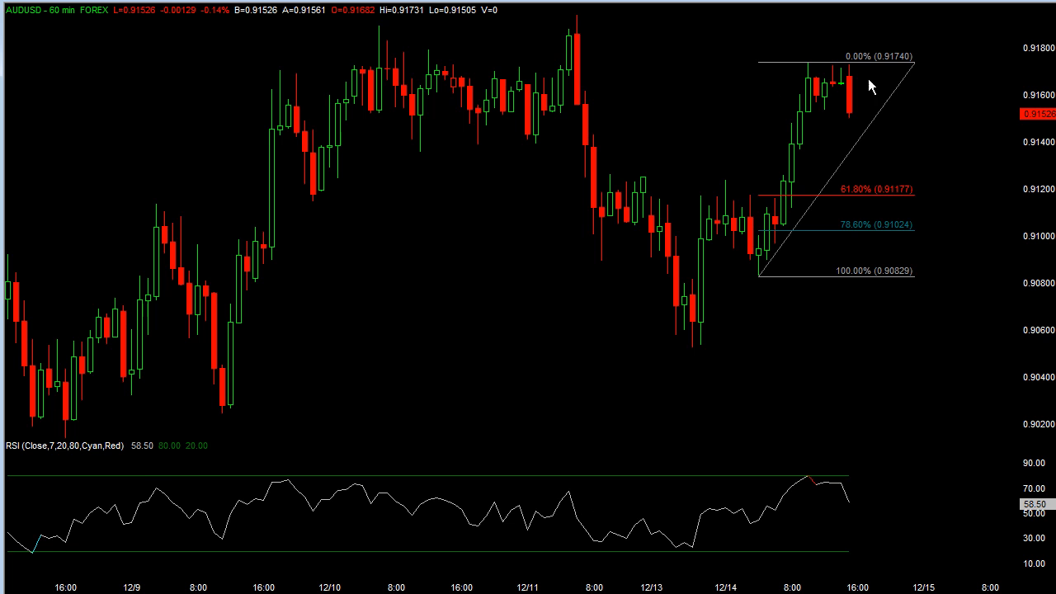
mouse_move(781, 67)
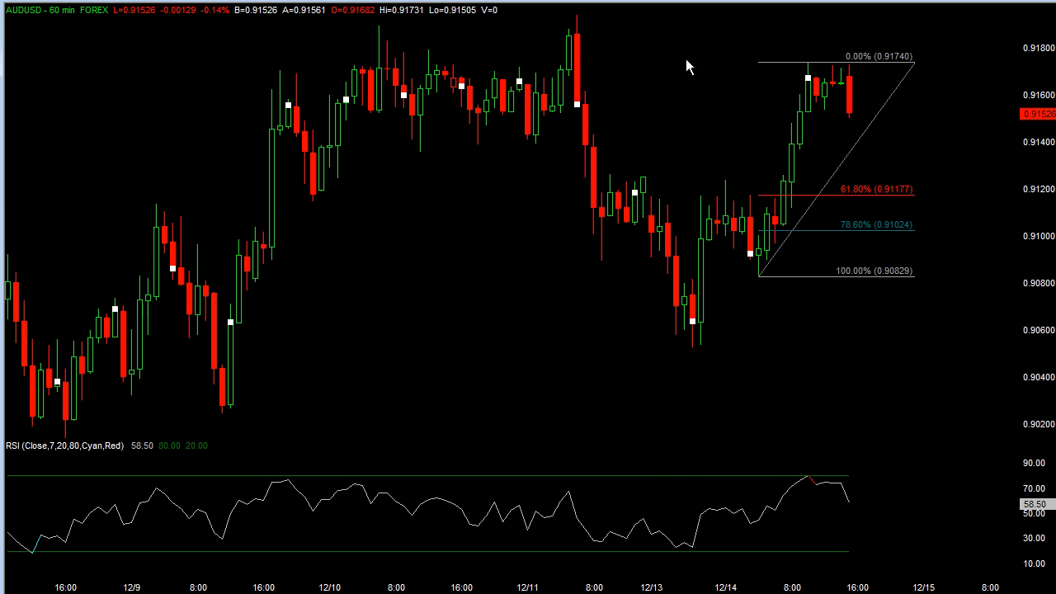
mouse_move(849, 201)
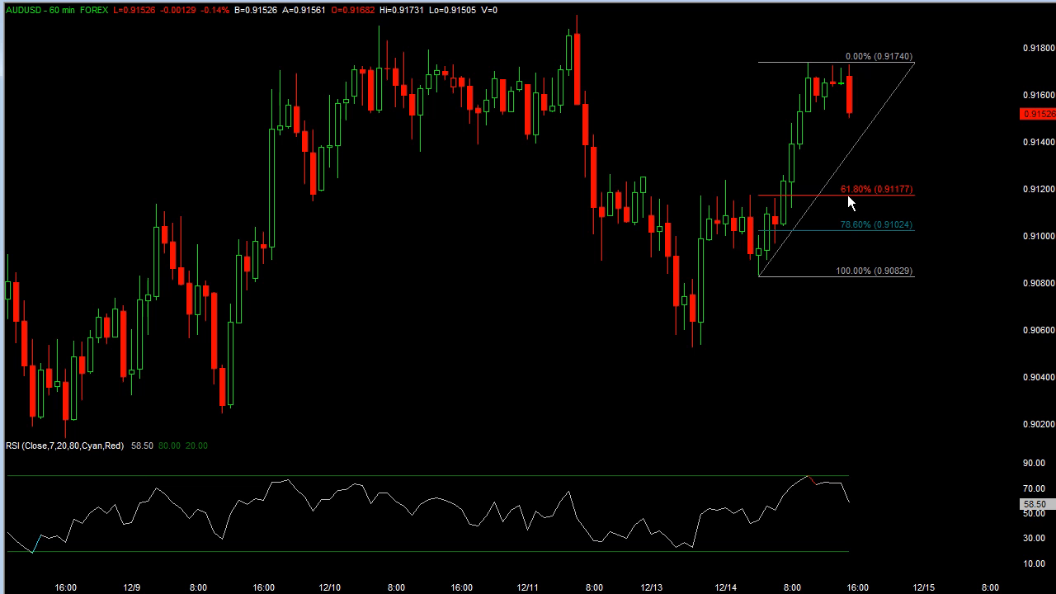
mouse_move(828, 231)
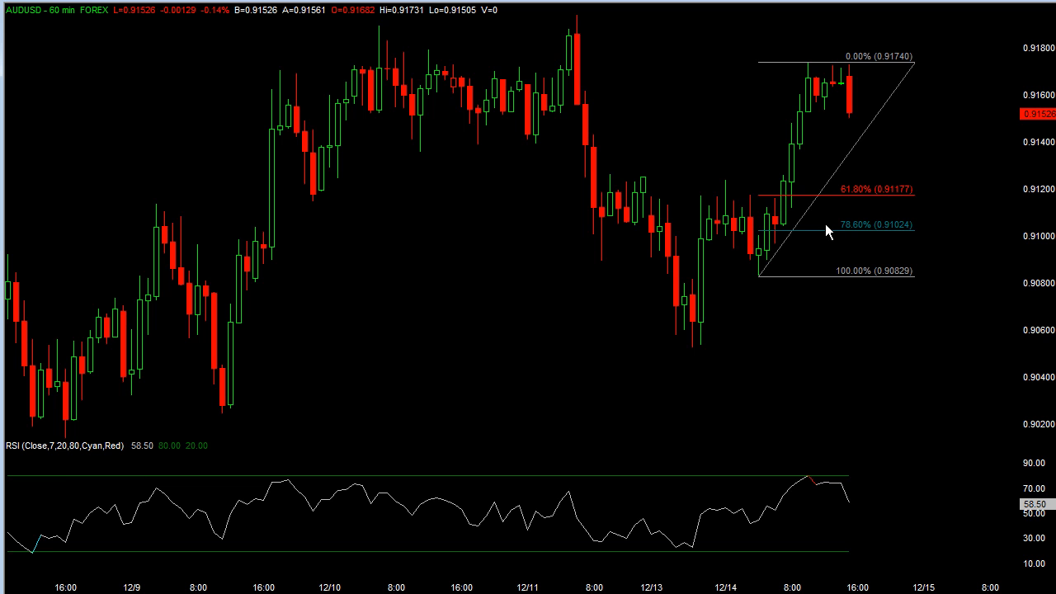